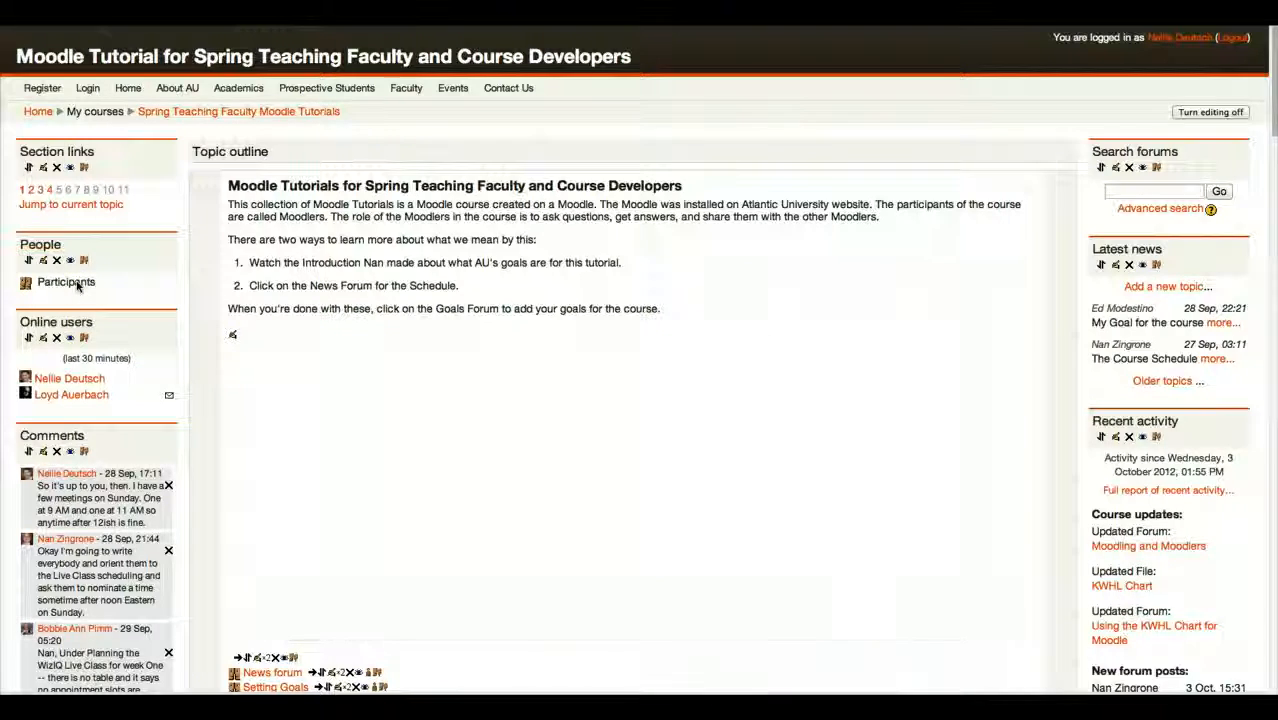
Step: Open the course's Participants list showing all 21 members with last access
click(66, 280)
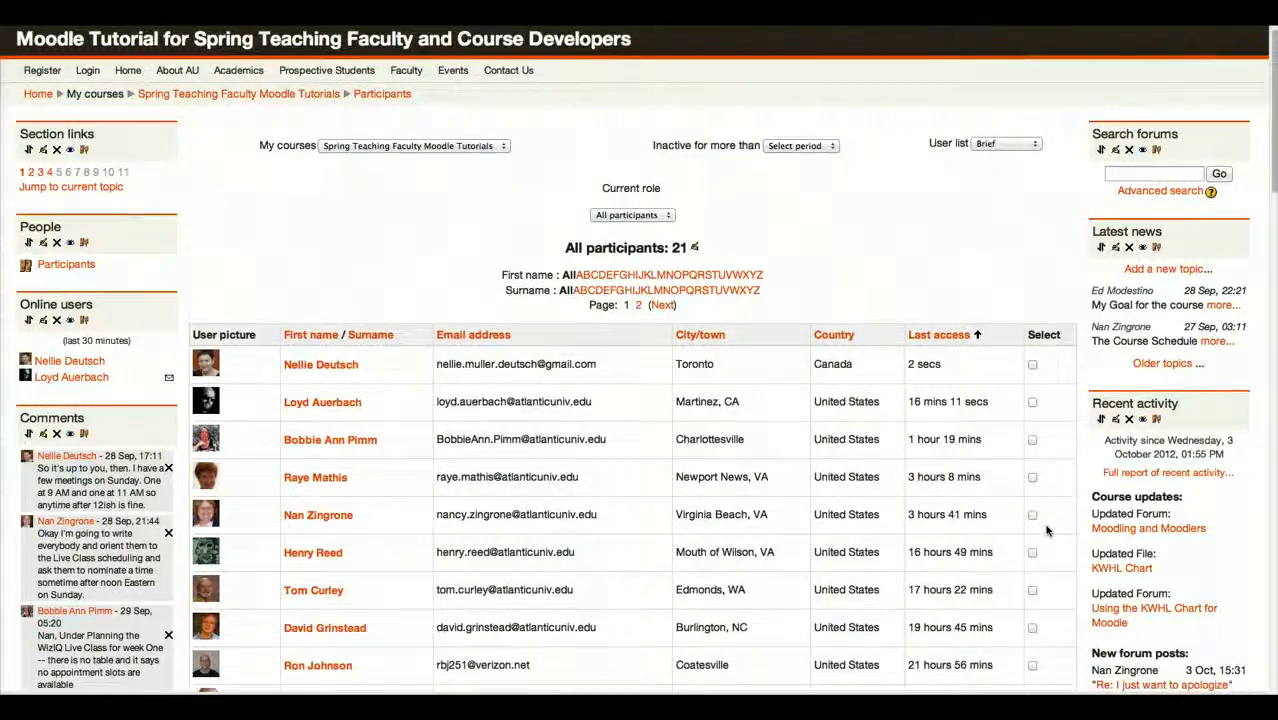
scroll(down, 3)
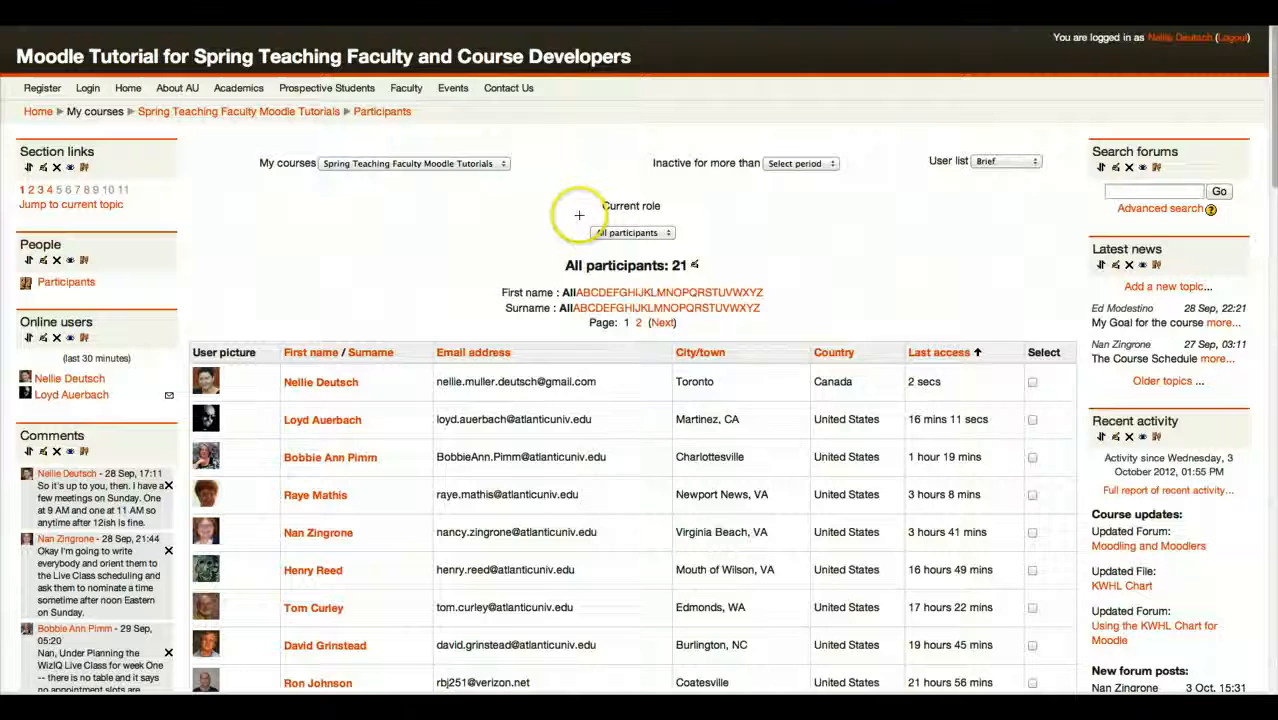
Step: Filter the participants list to members inactive for more than 4 days
click(632, 232)
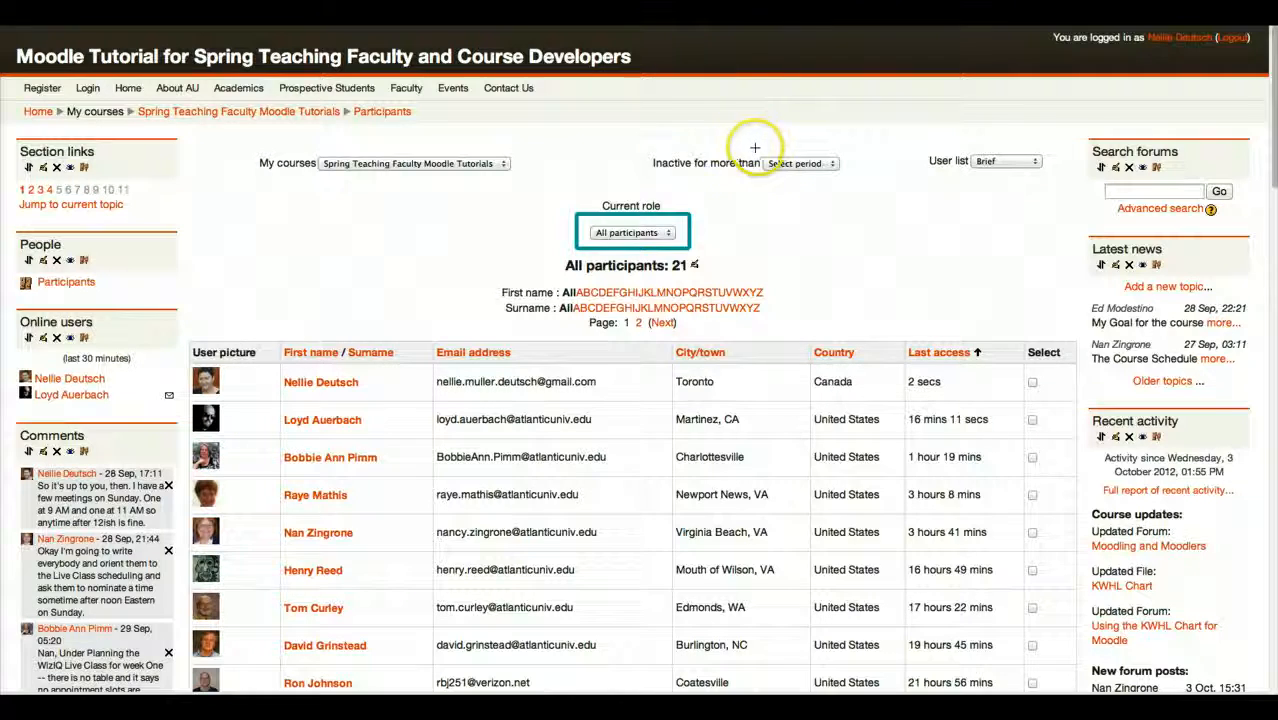
mouse_move(650, 150)
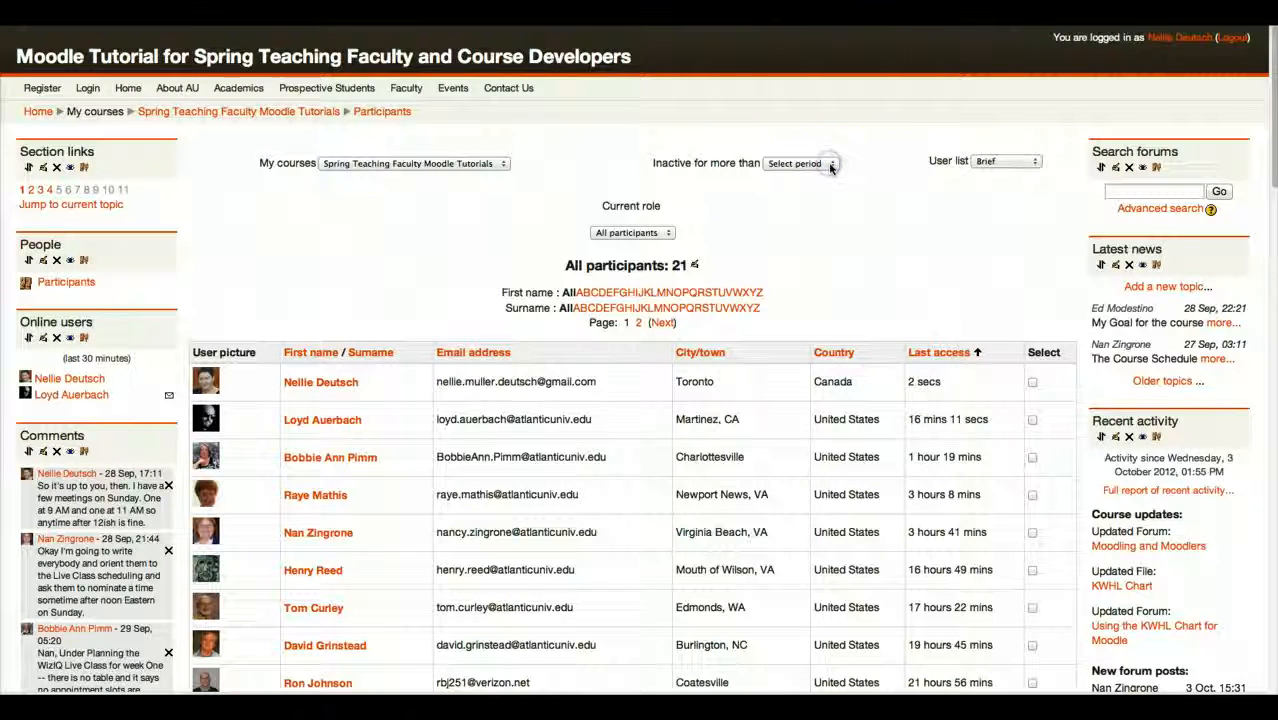
click(800, 164)
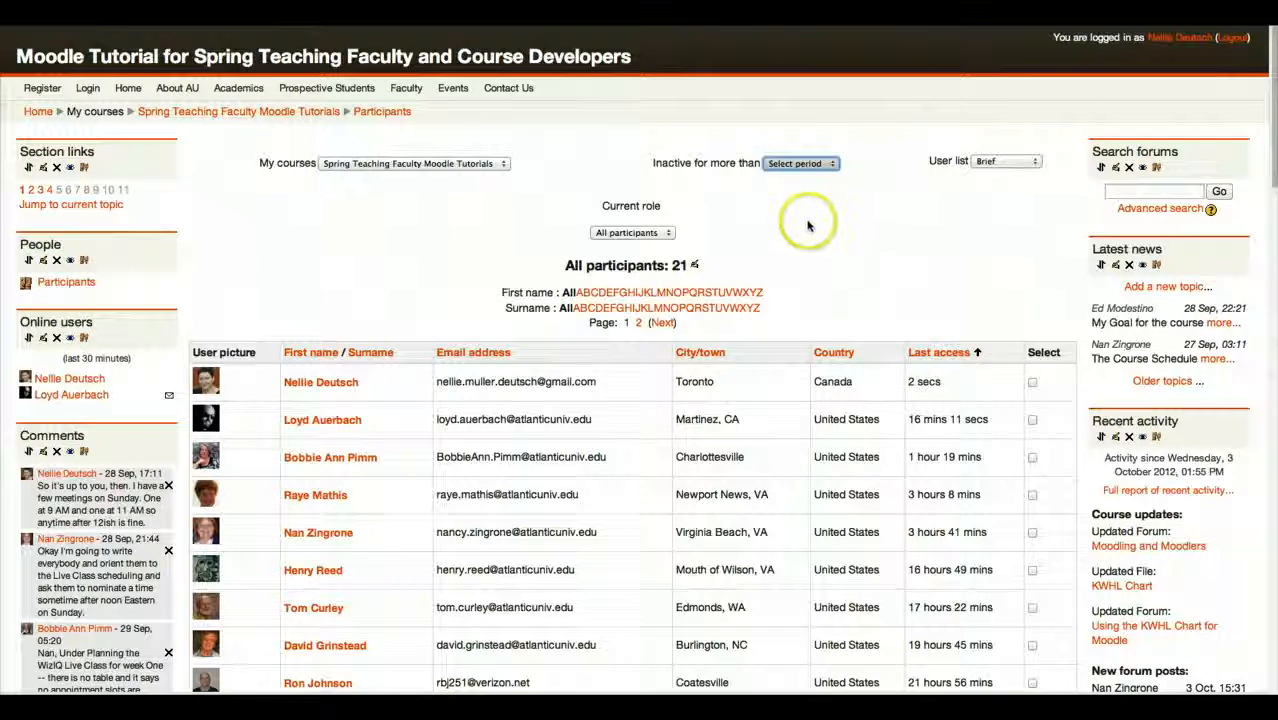
click(800, 164)
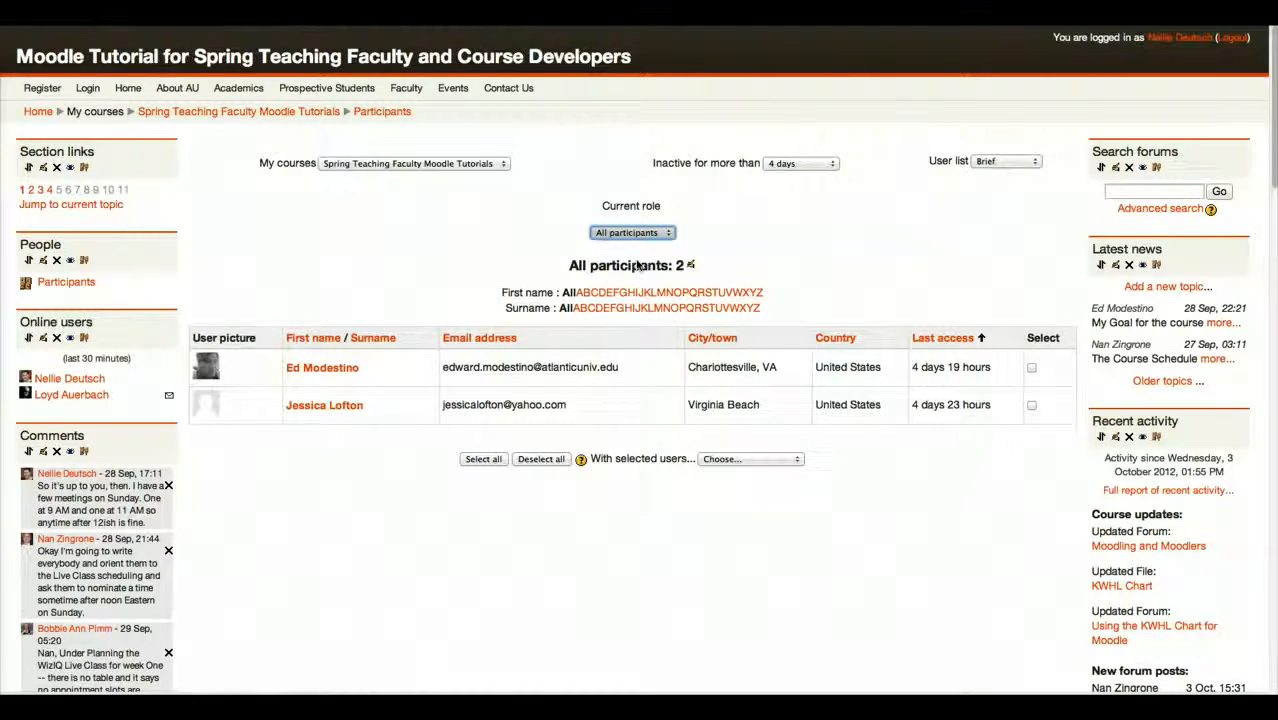
Step: Show only Student-role participants and start a message to the eight who never accessed the course
click(632, 230)
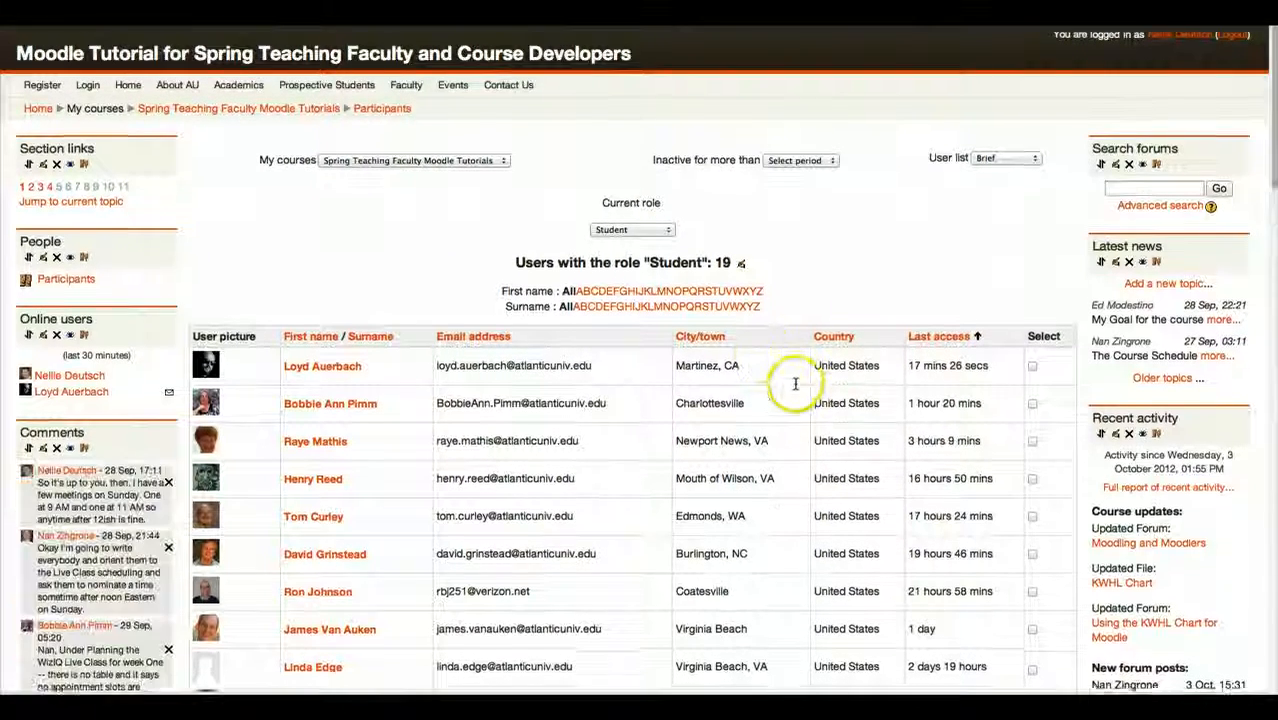
scroll(down, 3)
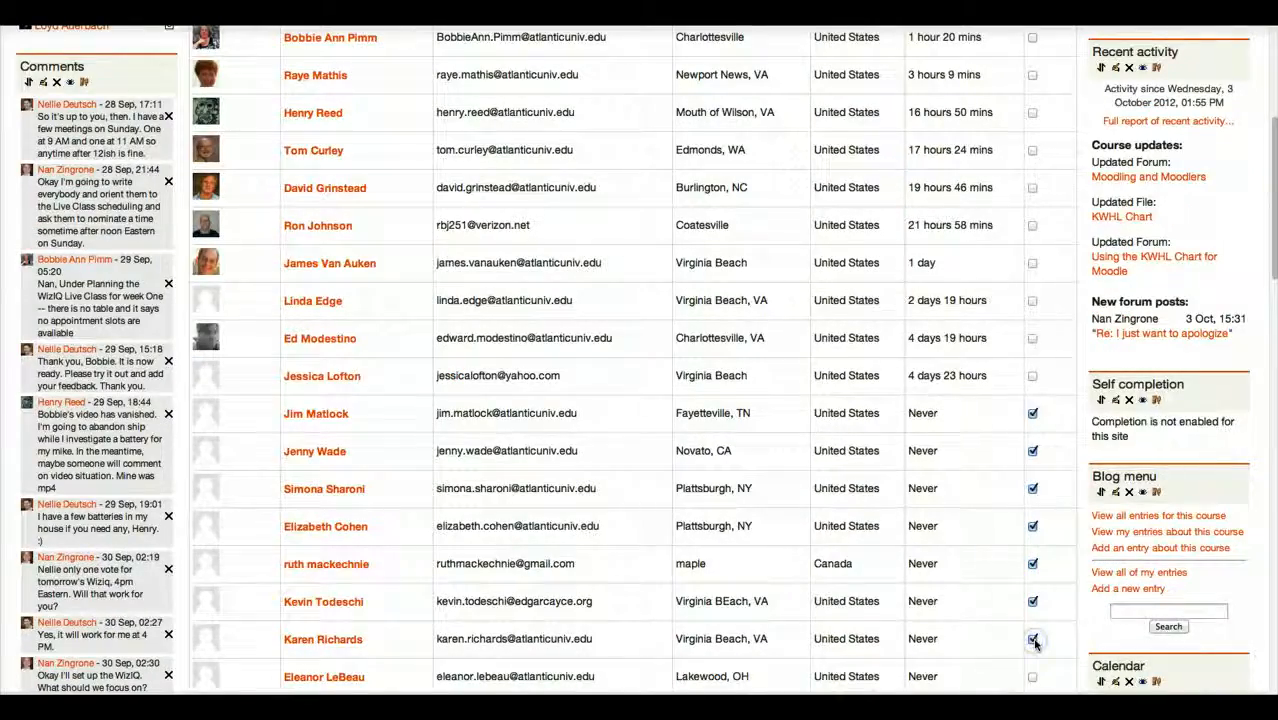
scroll(down, 3)
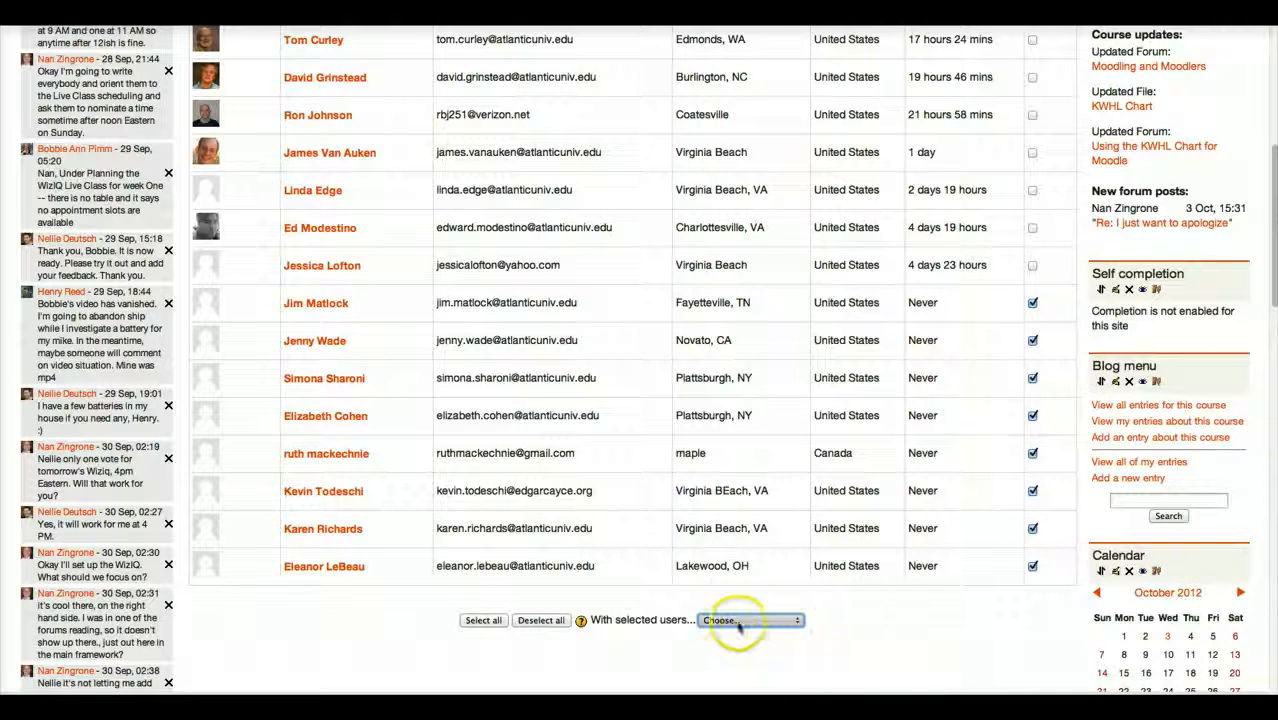
click(752, 620)
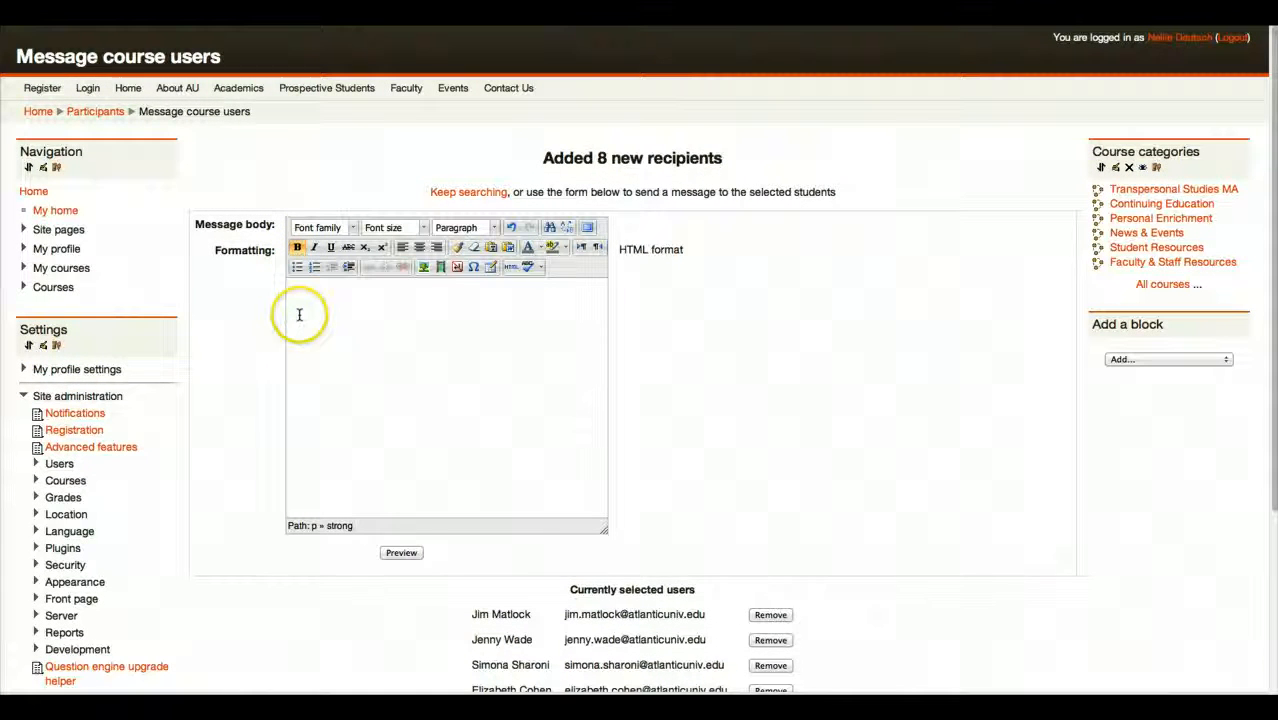
Step: Write the greeting to the Moodlers, hoping they're doing great and will be seen in week 2
text(H)
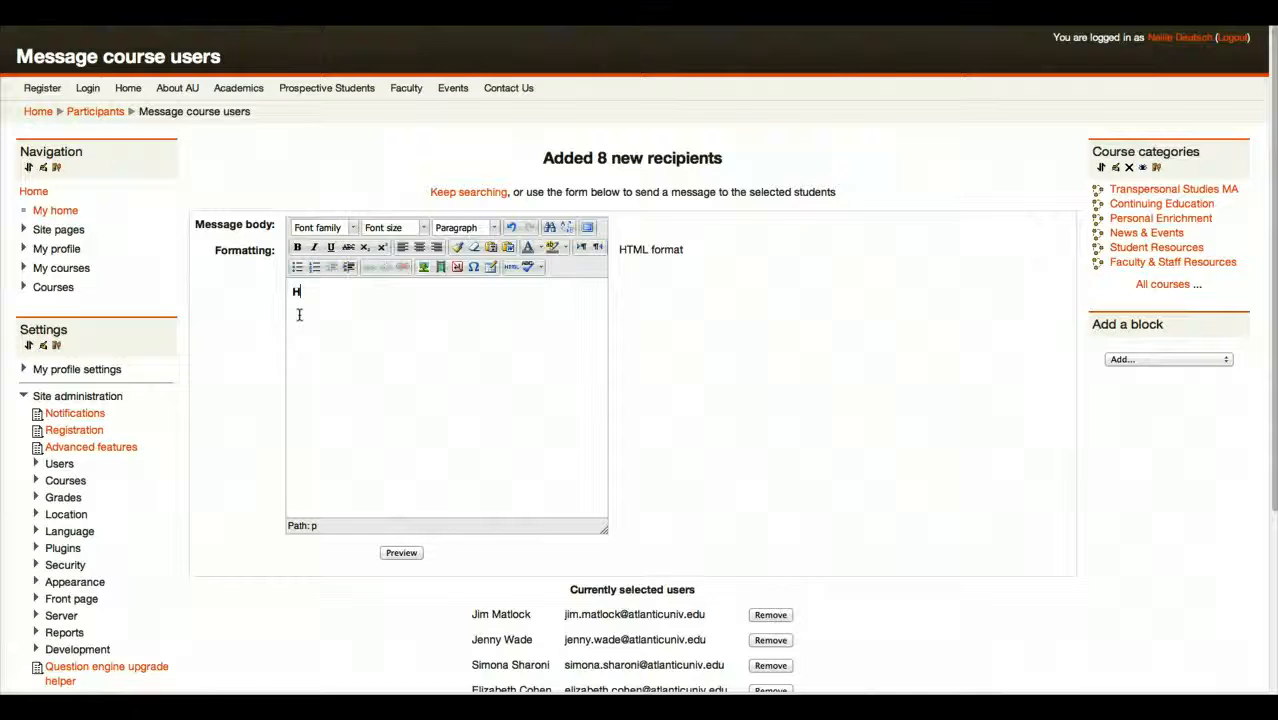
click(296, 248)
text(Dear Moo)
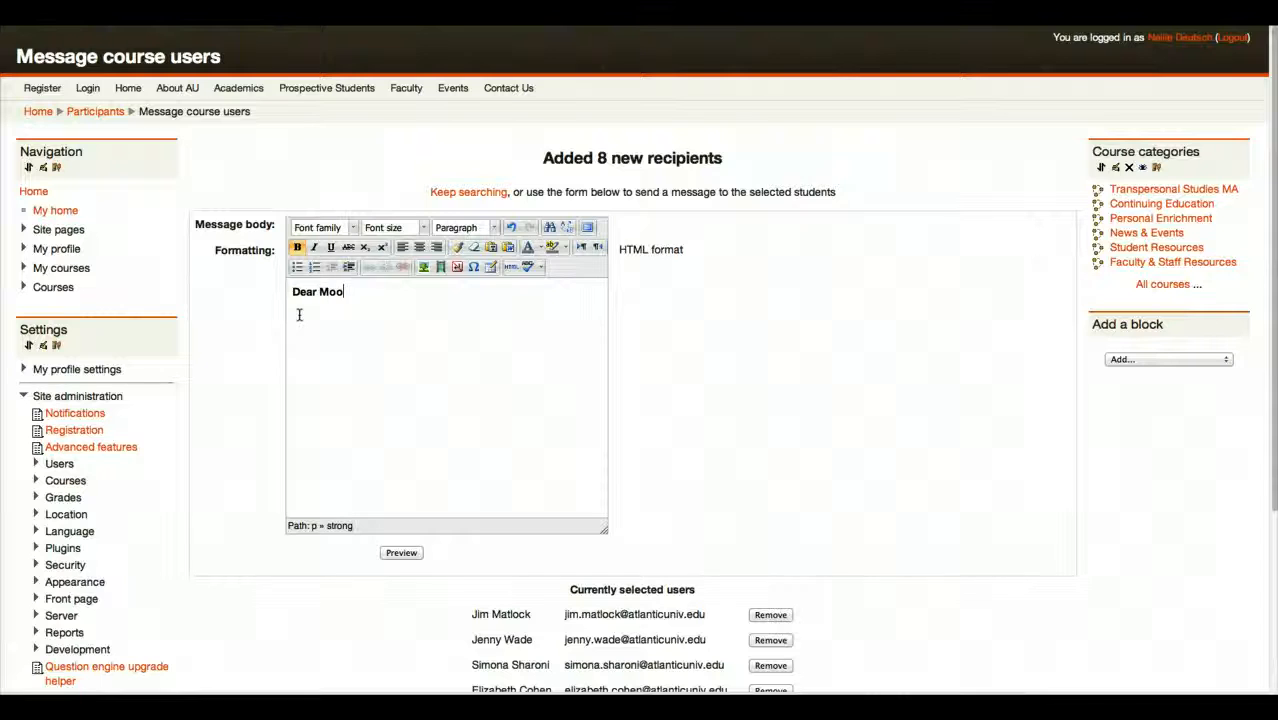
text(dlers,)
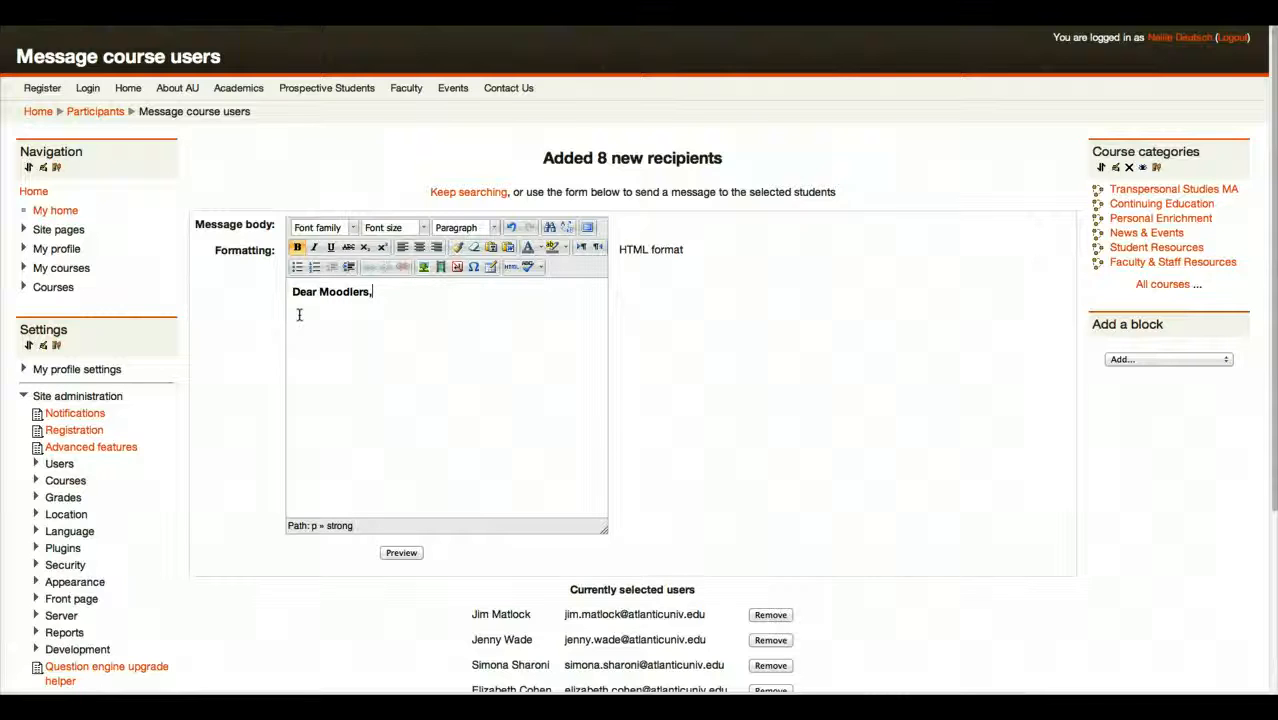
text(W)
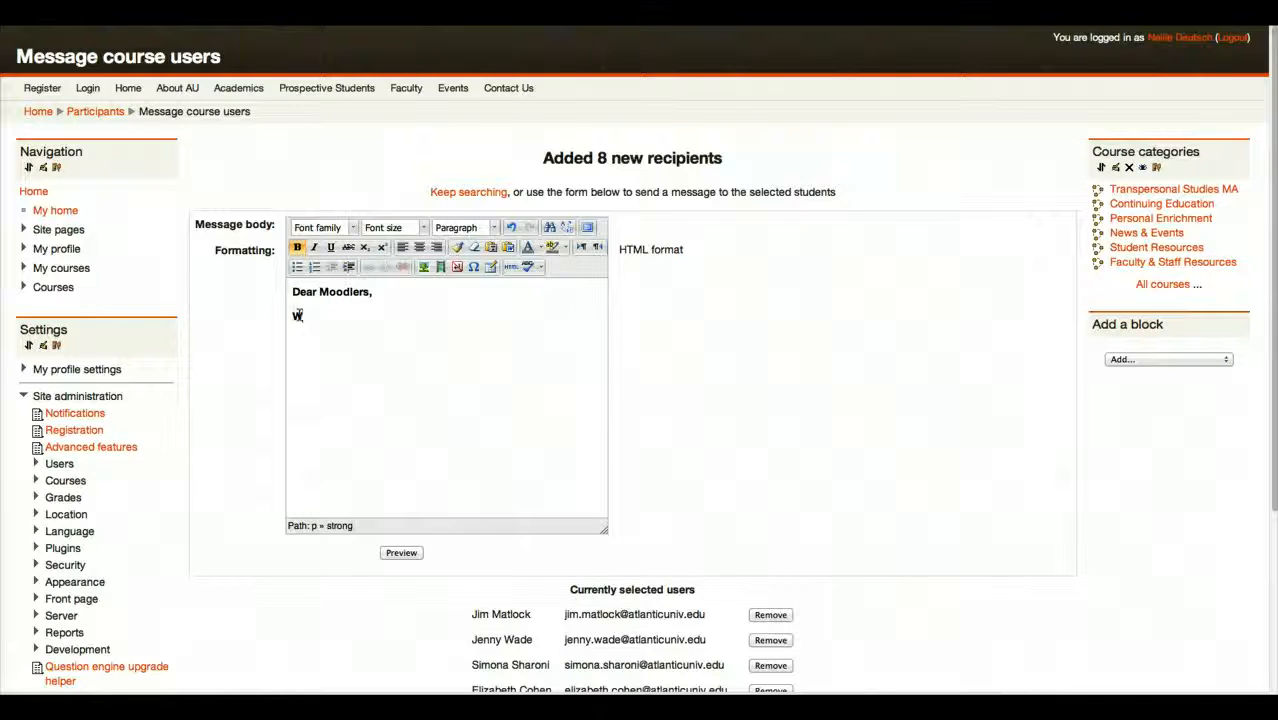
text(Hope)
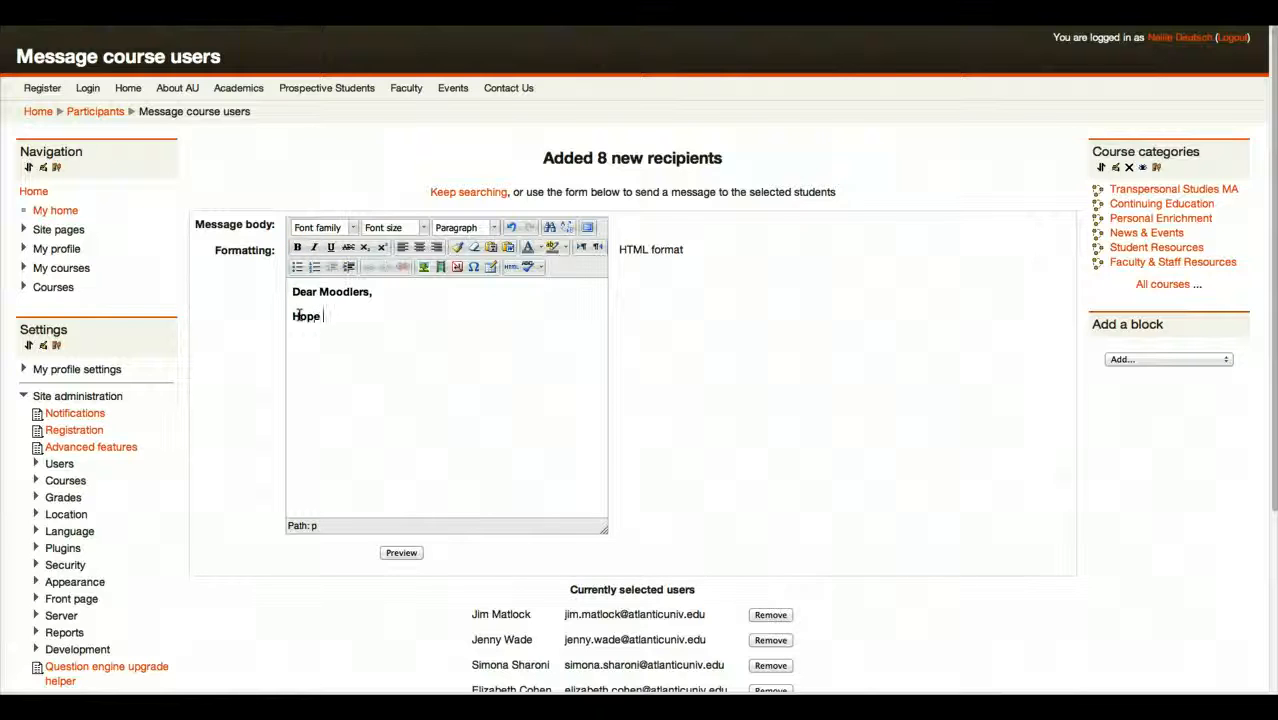
text(you're doing g)
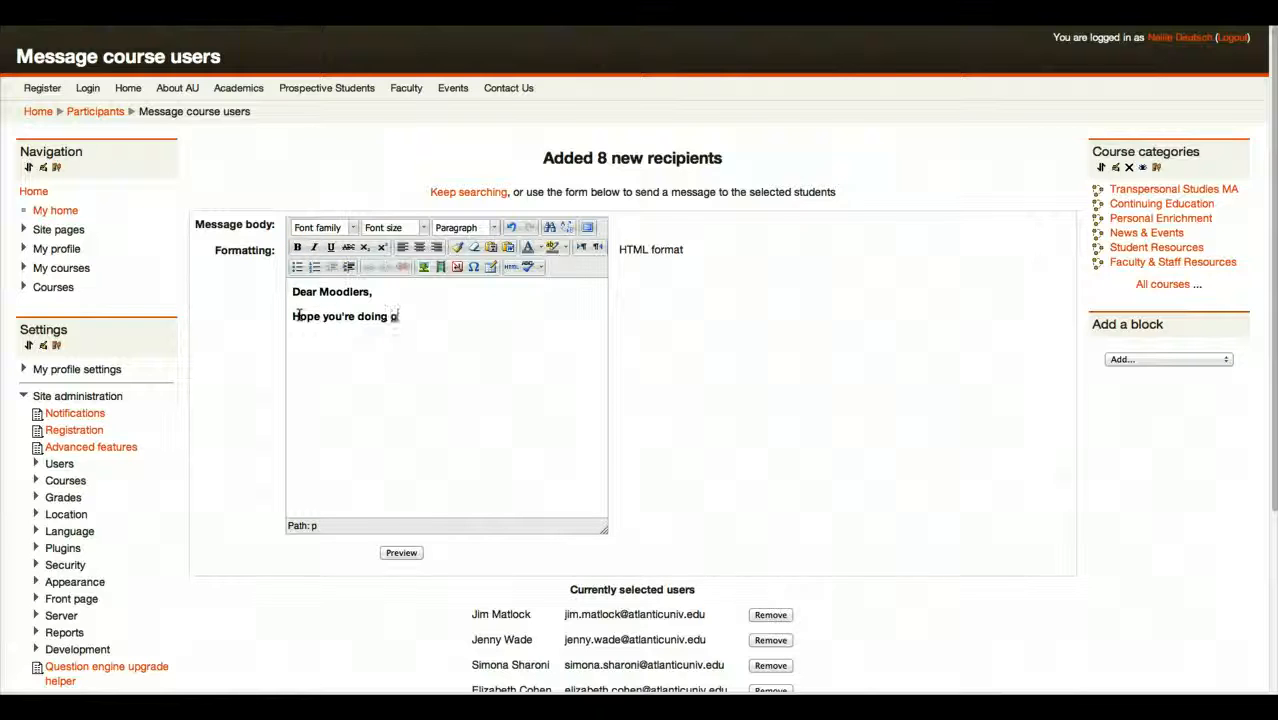
text(reat. We)
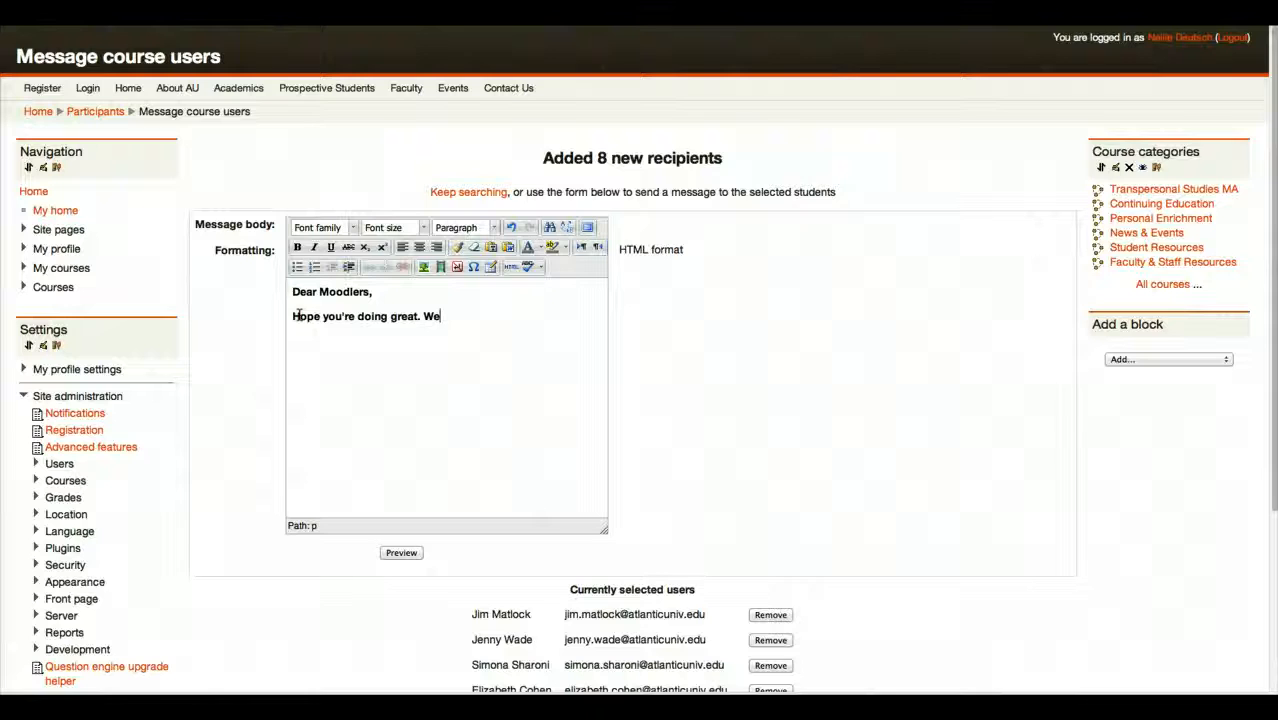
text(missed you in week 1 but)
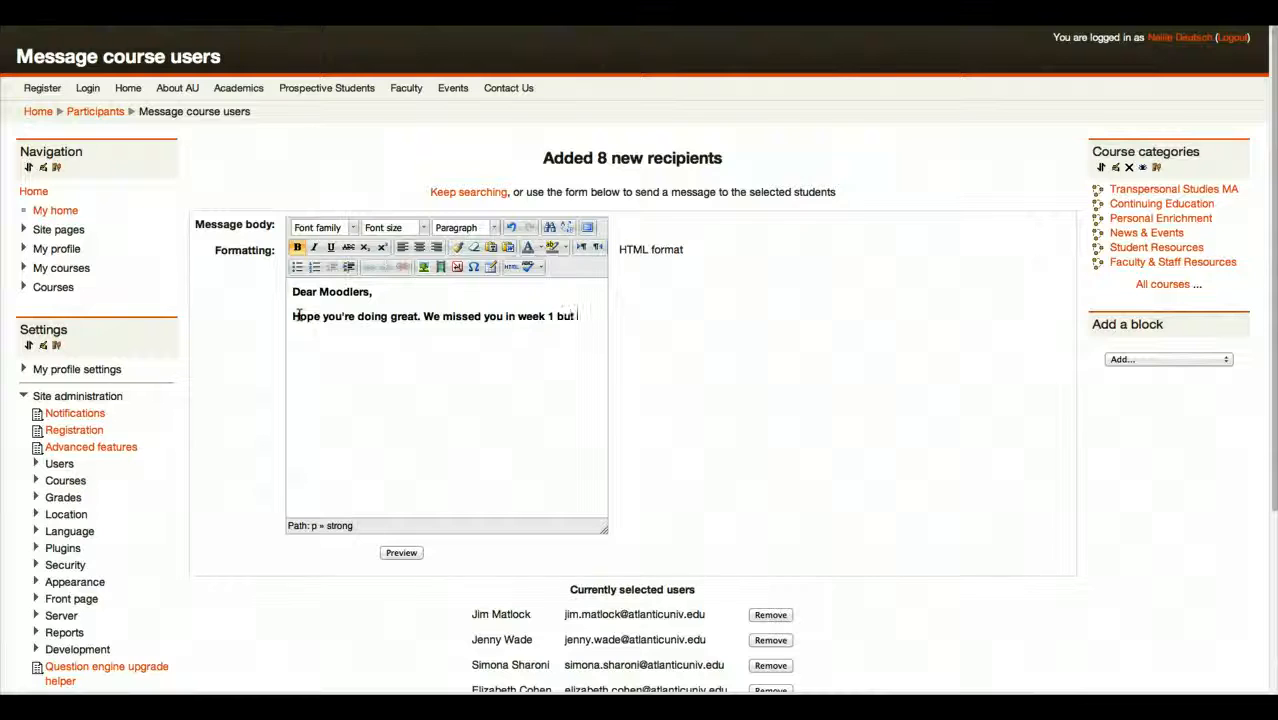
text(hope to s)
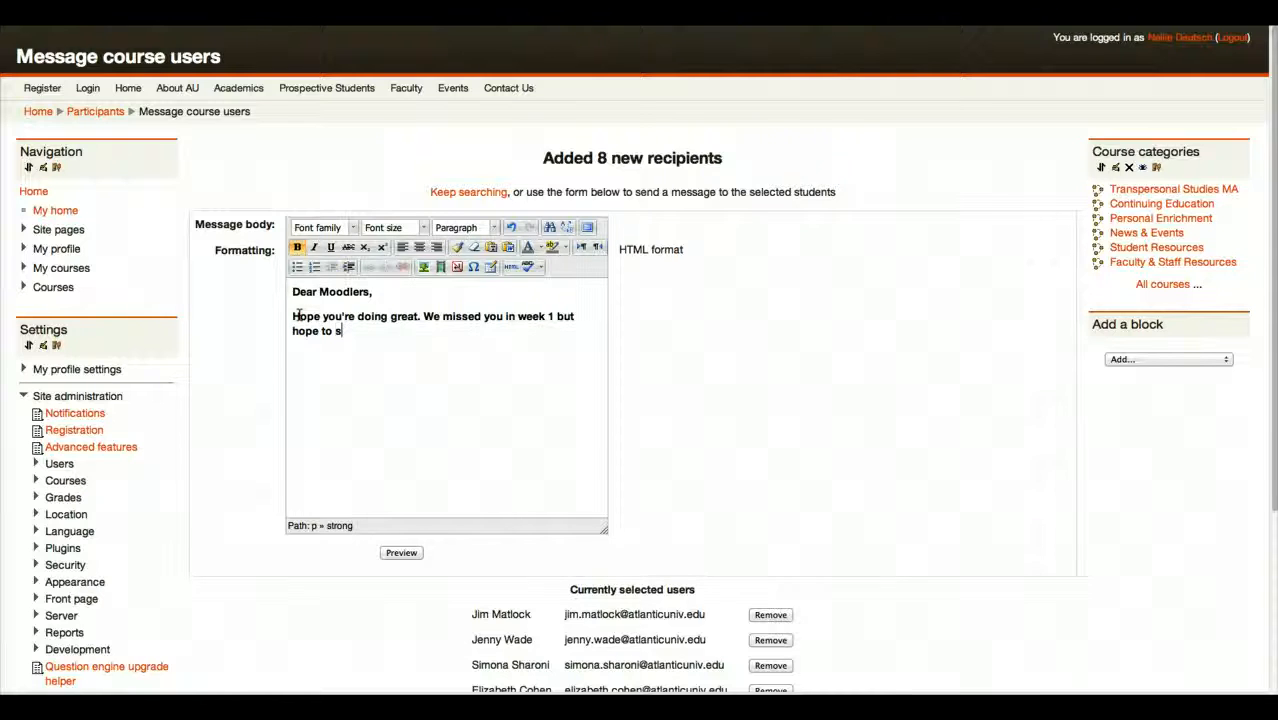
text(ee yuo)
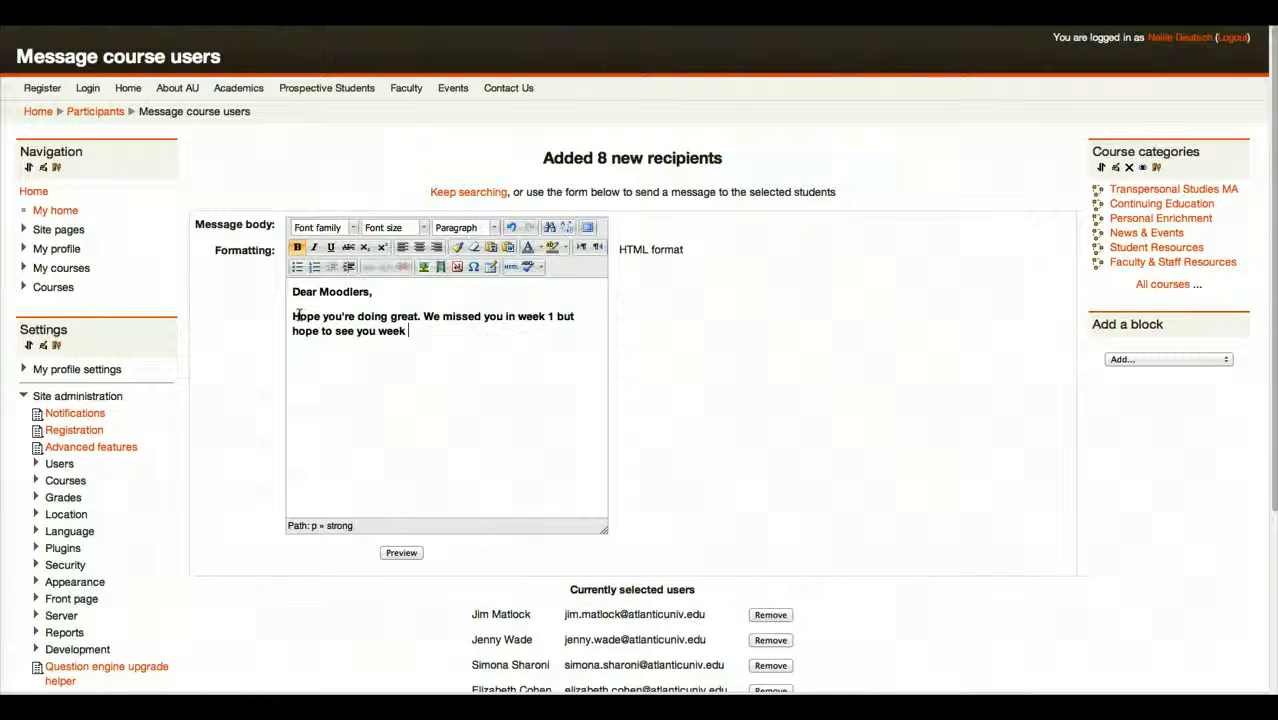
text(2.)
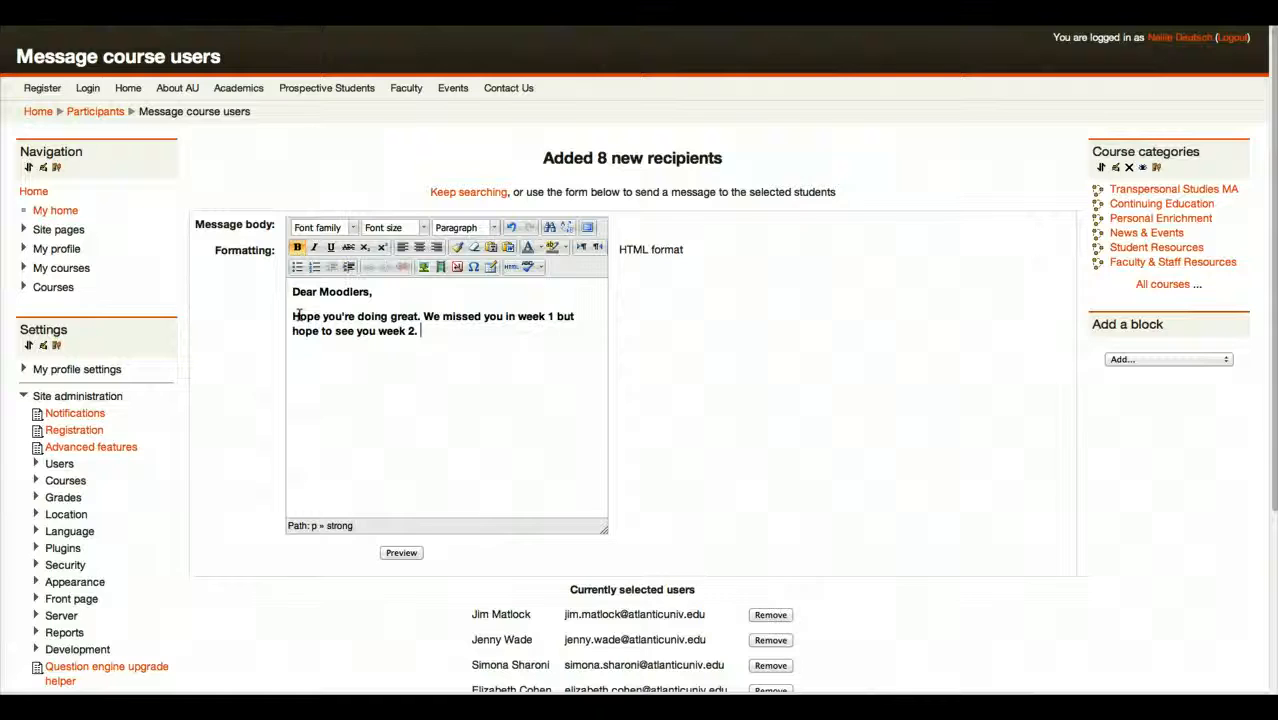
Step: Ask them to share any challenges in the course, then sign off 'Thank you', 'Happy Moodling!' and Nellie
text(Please r)
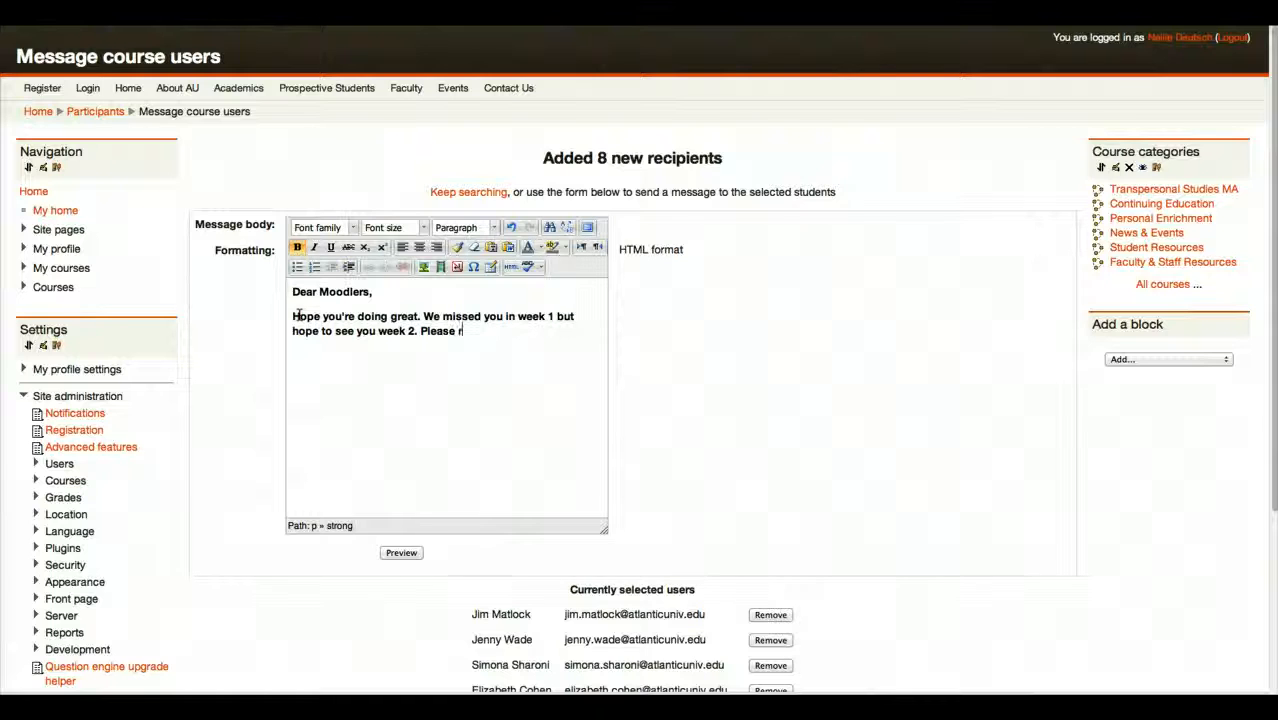
key(Backspace)
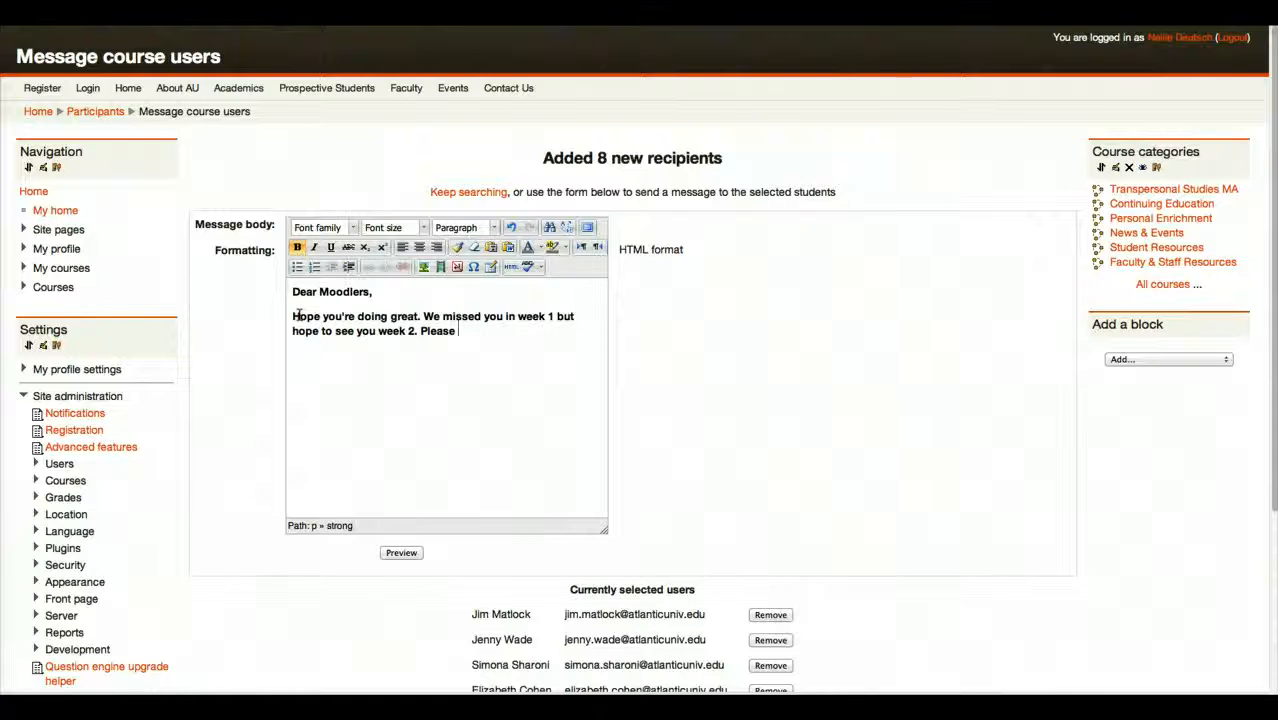
text(share if there are any chal)
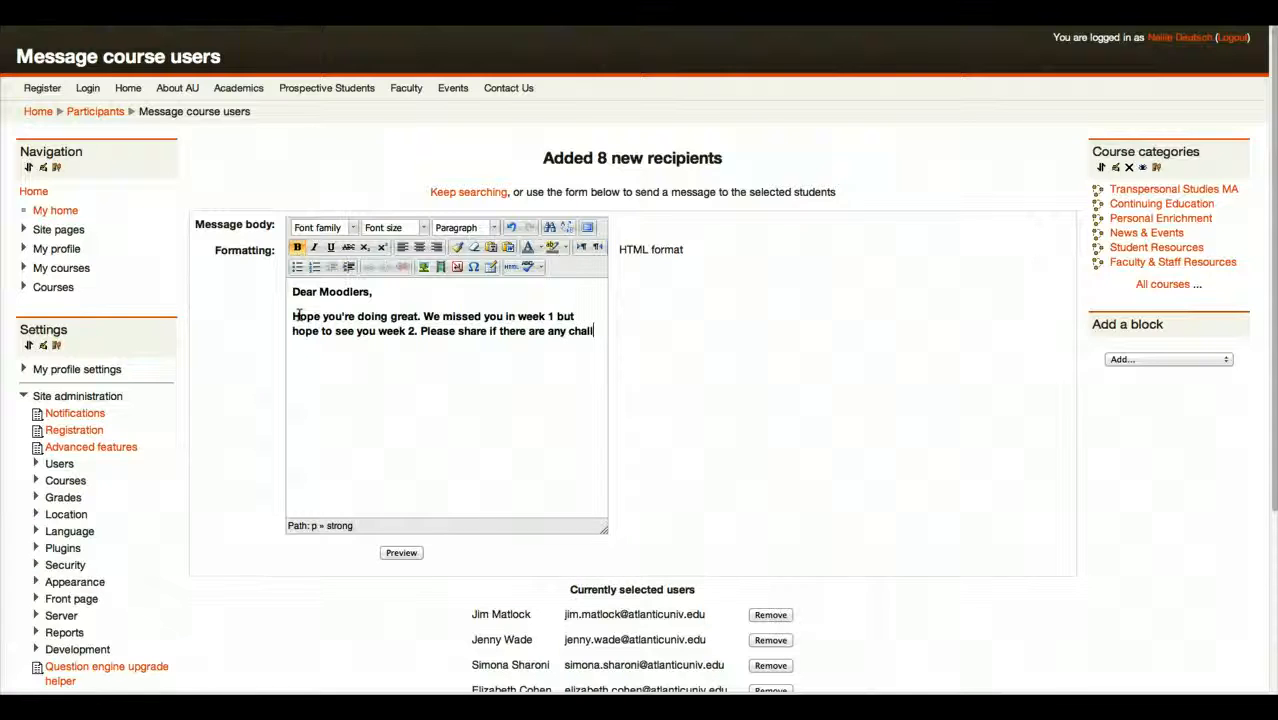
text(lenges at)
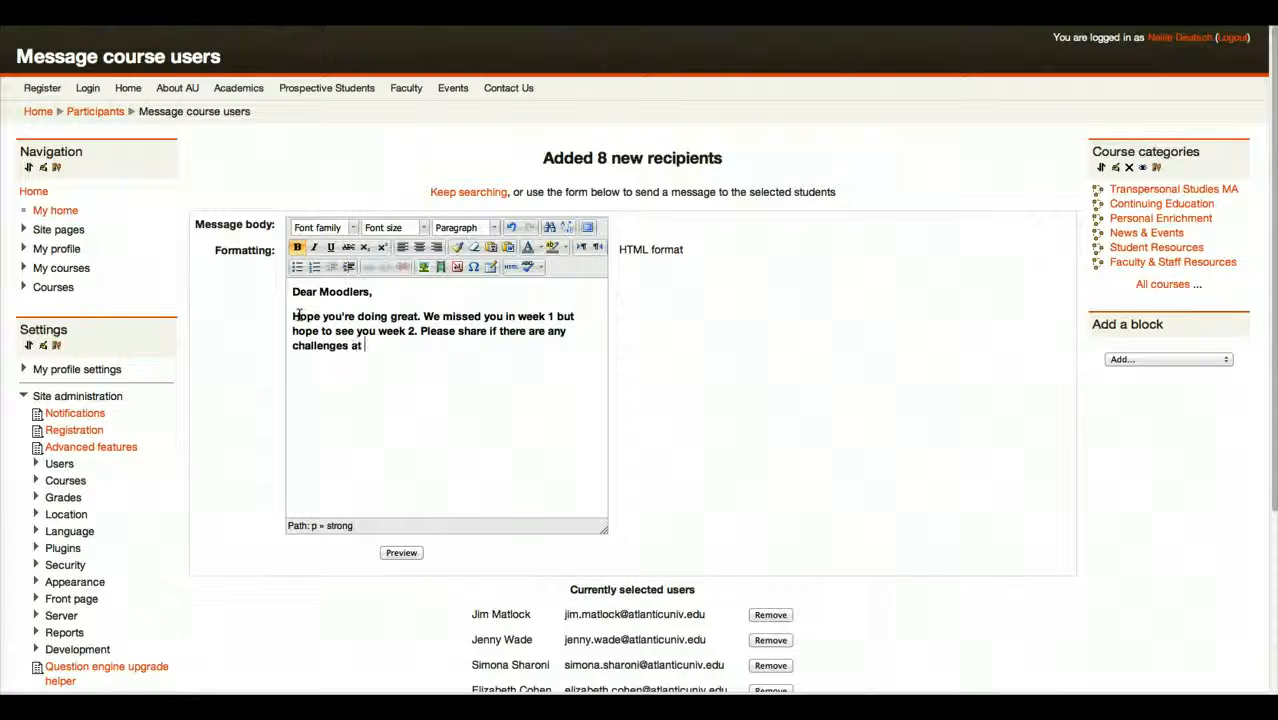
text(the moment)
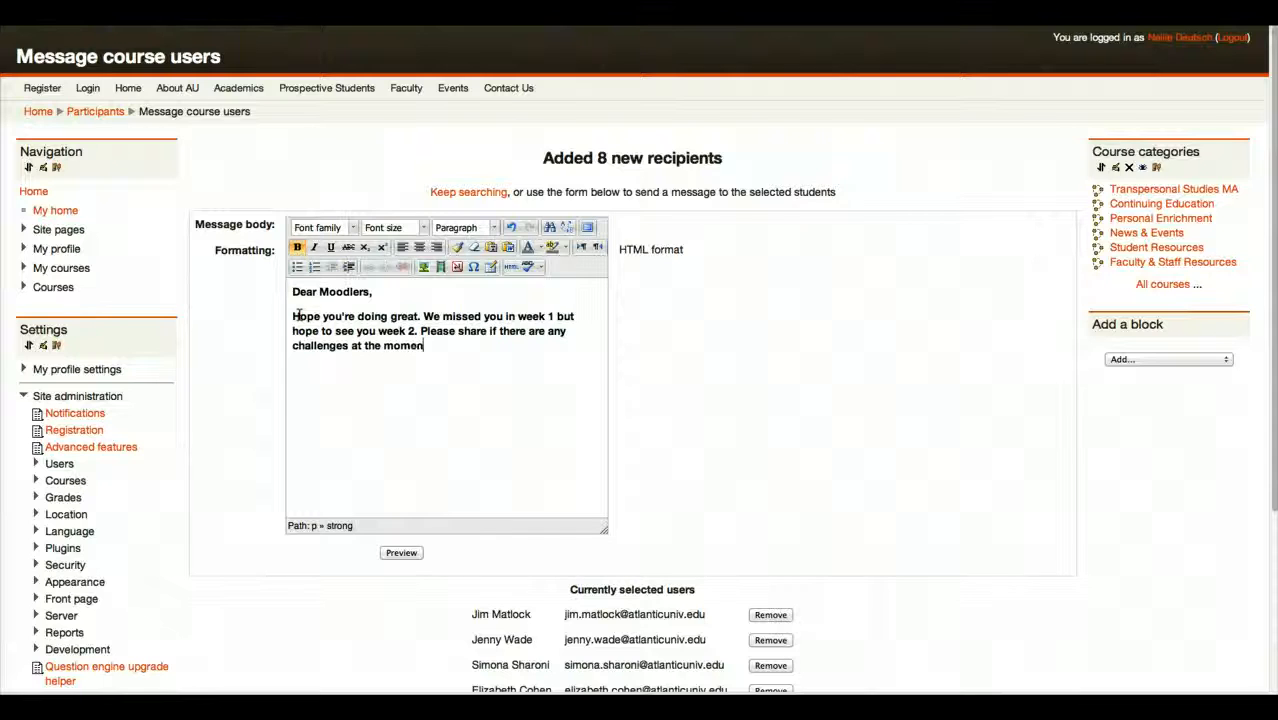
text(i)
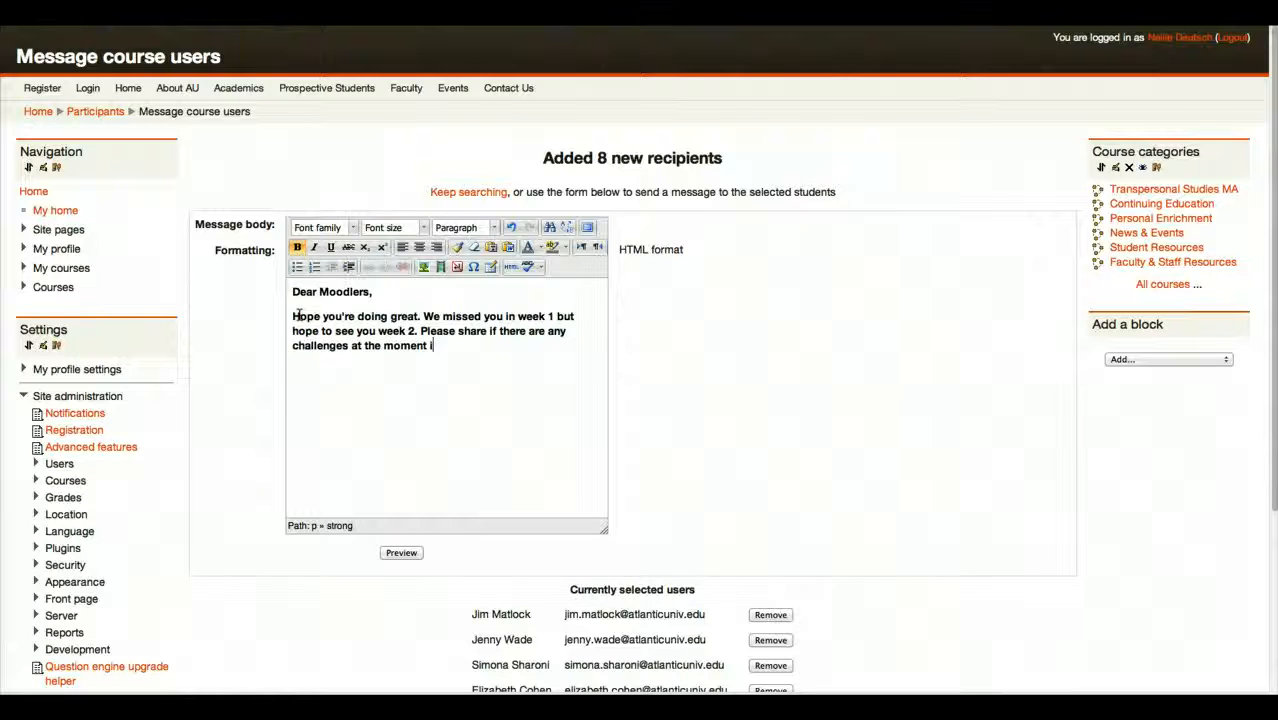
text(n)
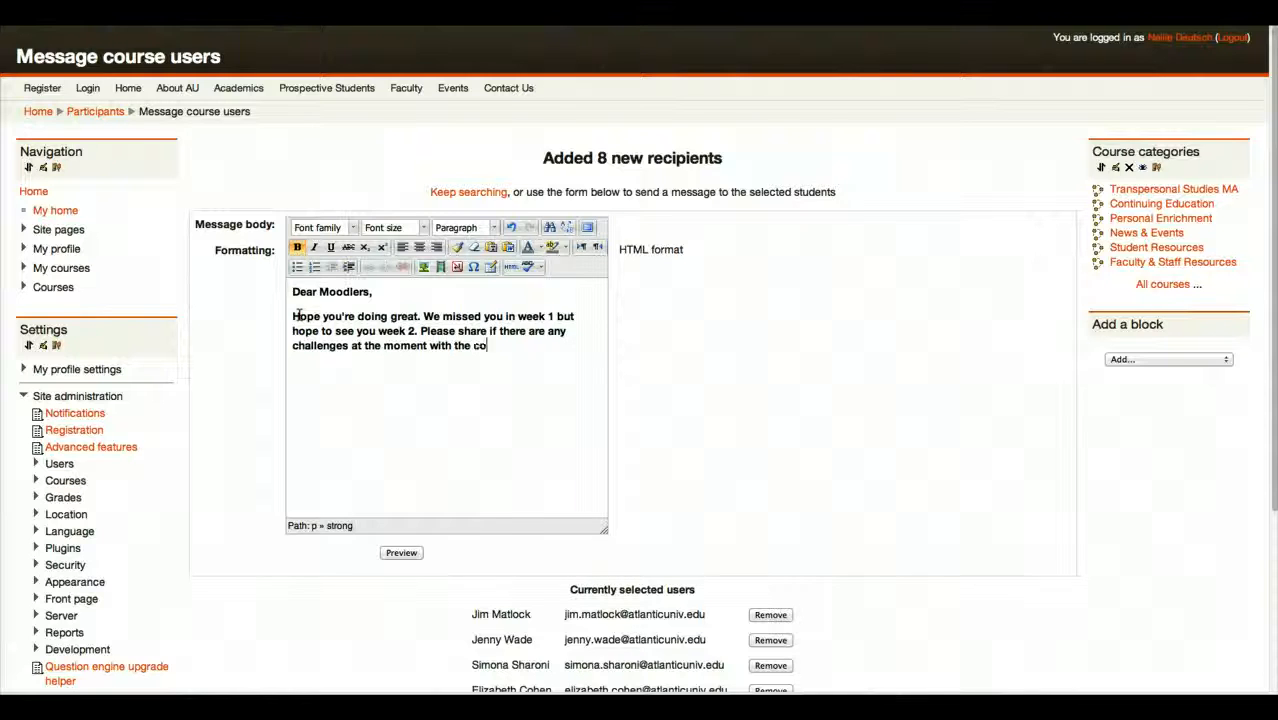
text(urse.)
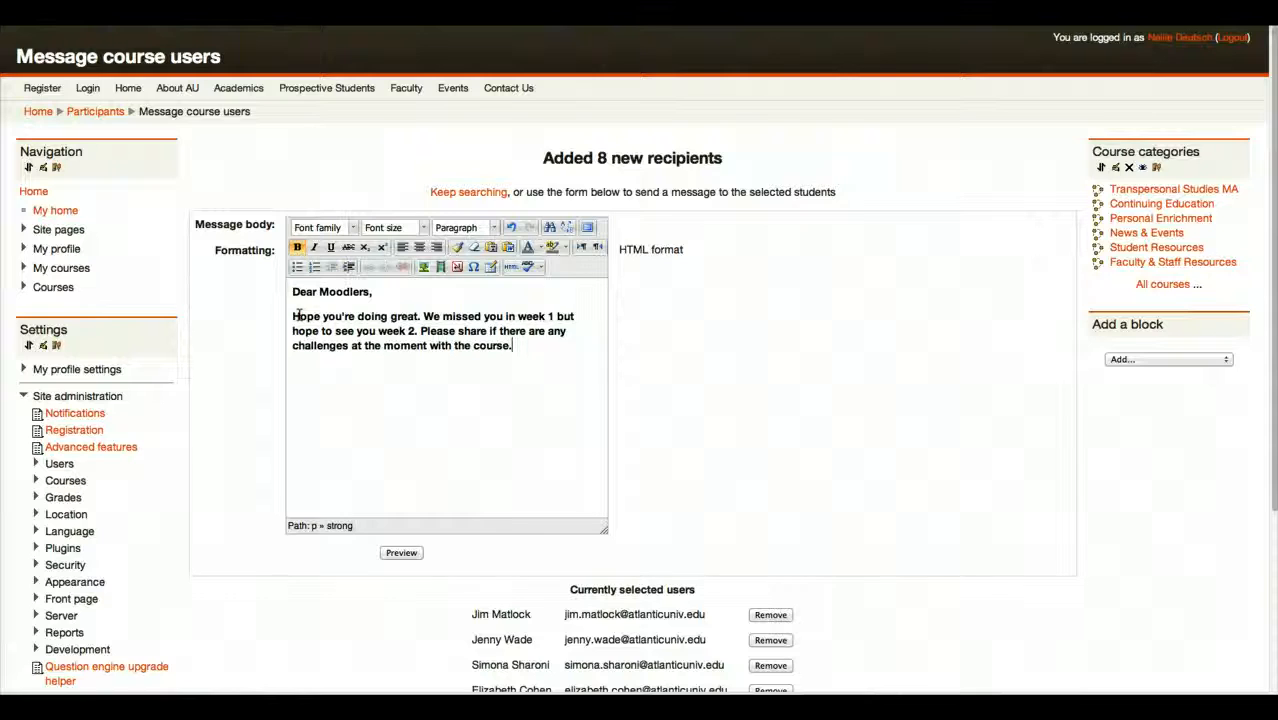
text(Happy Moodling!)
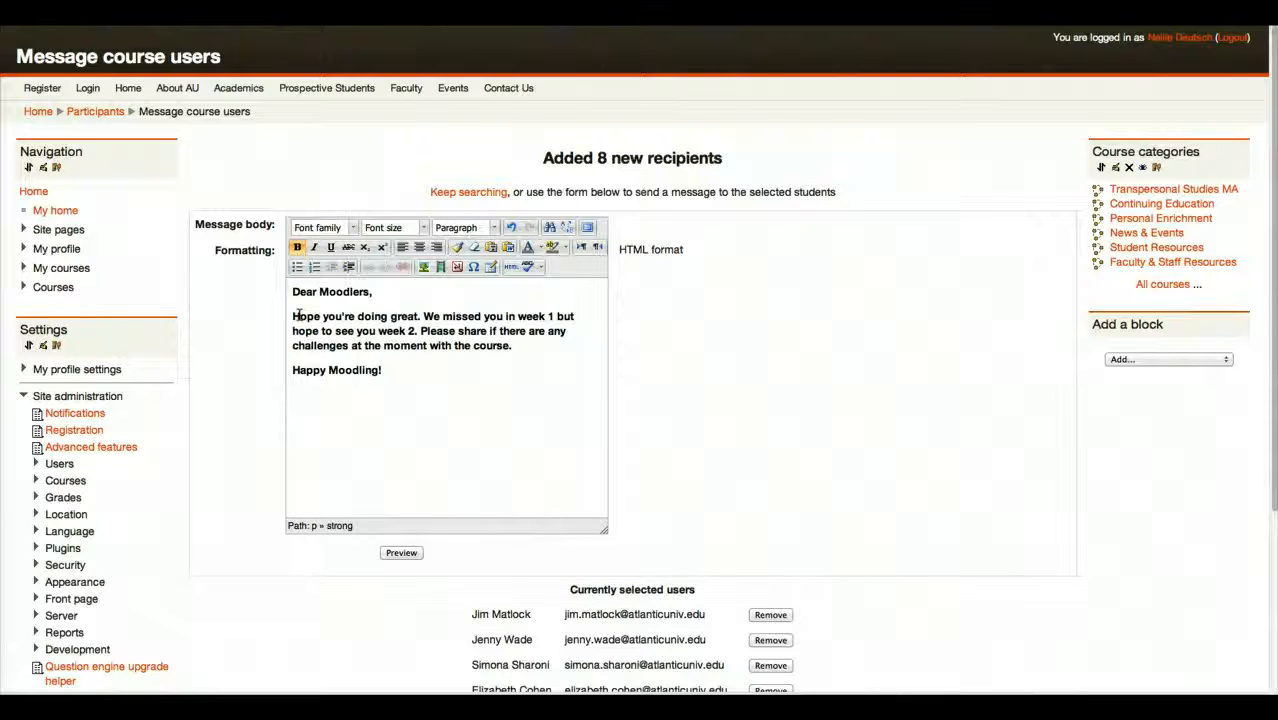
text(Nellie)
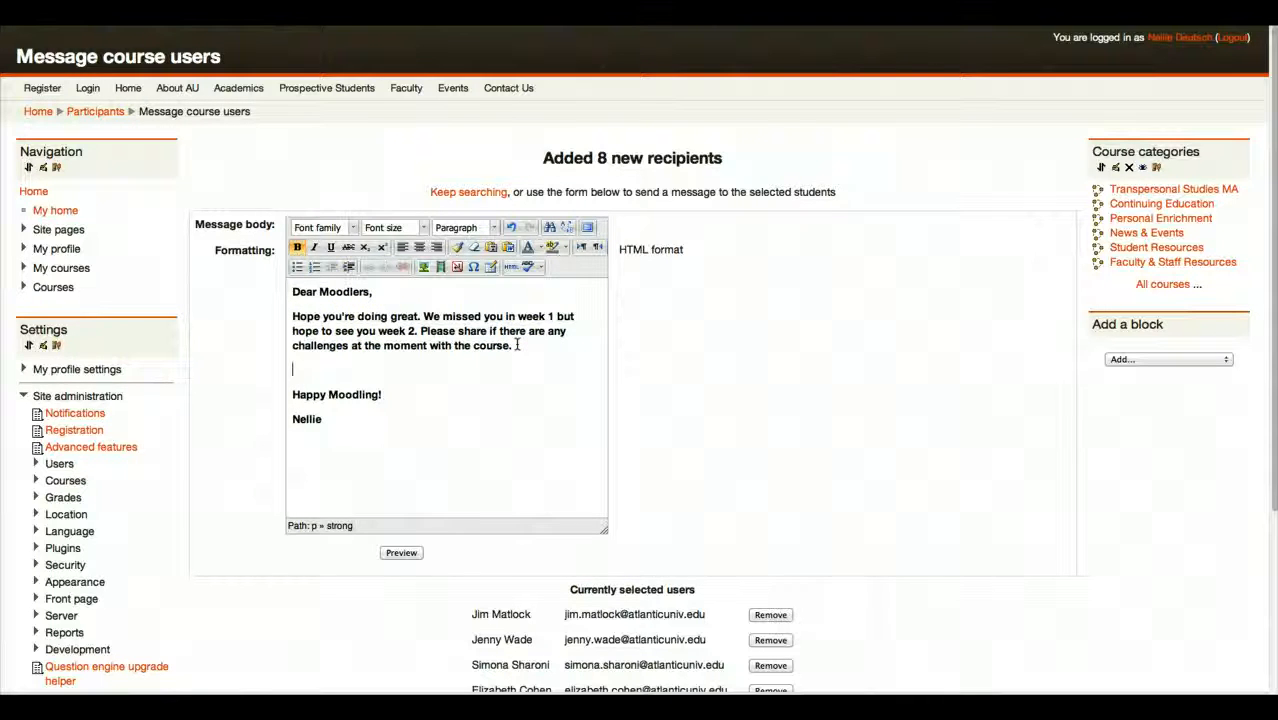
text(Thank you.)
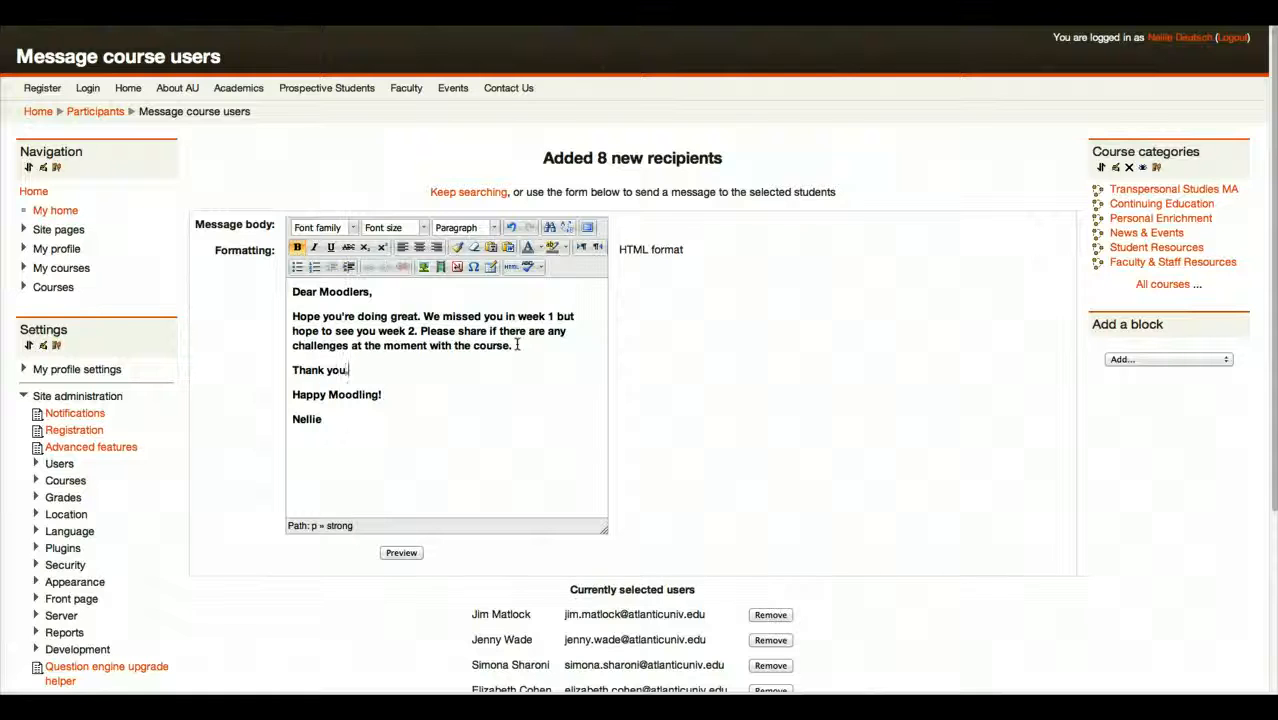
scroll(down, 3)
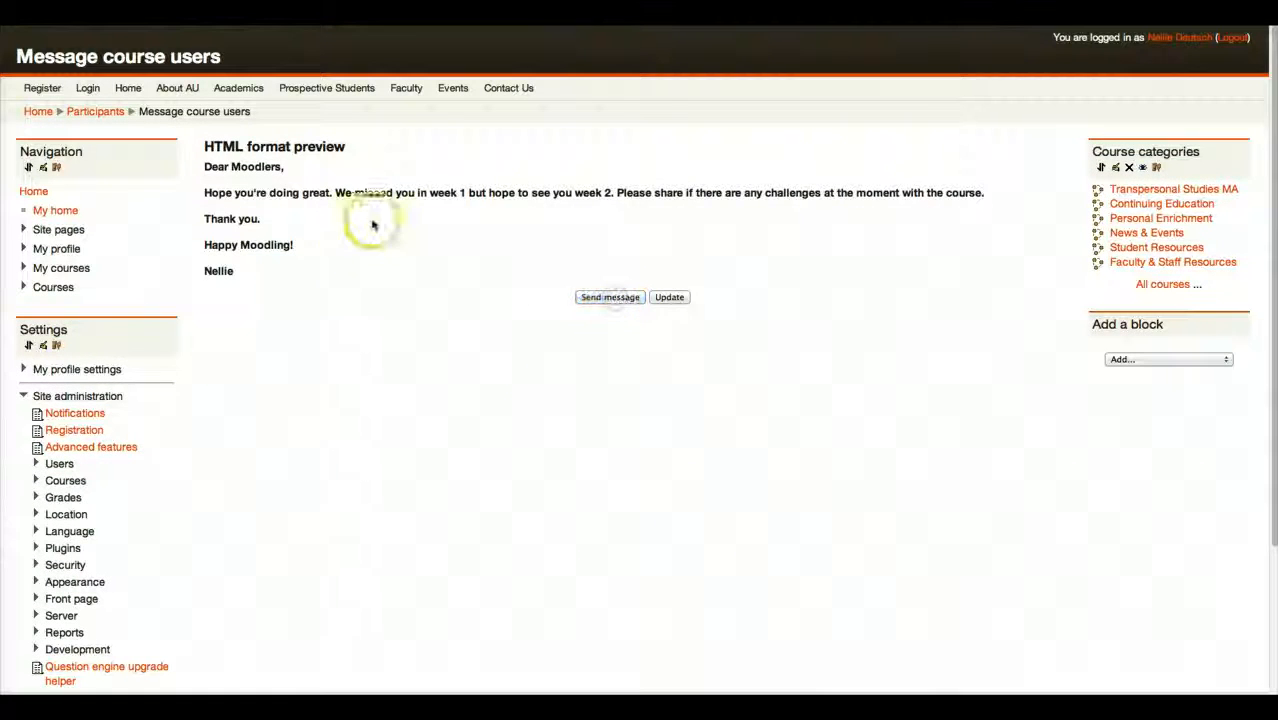
Step: Send the message to the selected students and return to the participants list
click(608, 296)
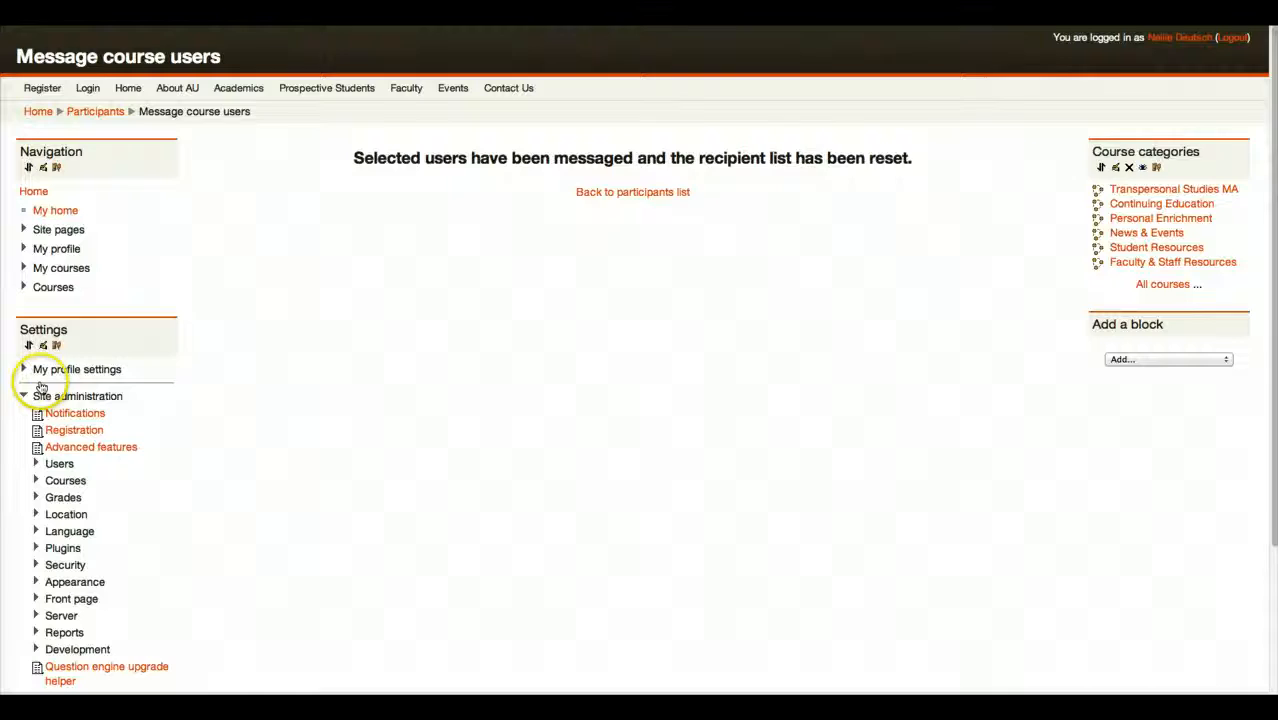
scroll(down, 3)
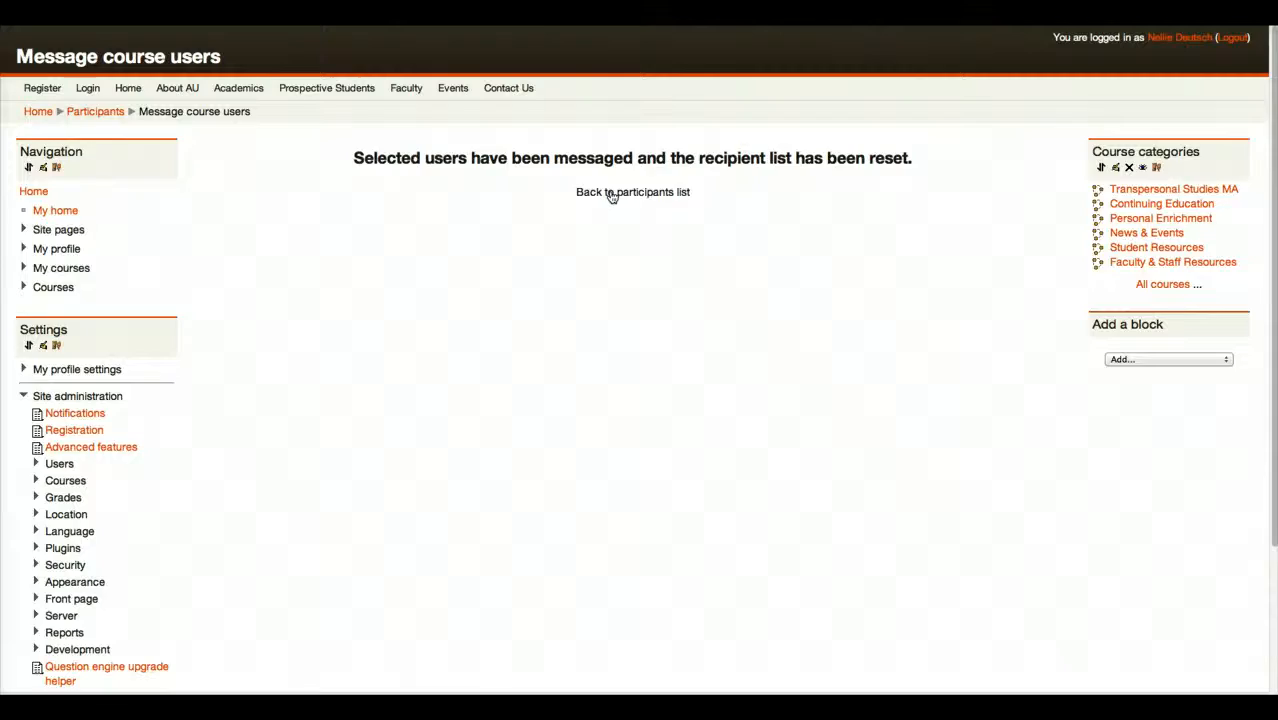
click(632, 192)
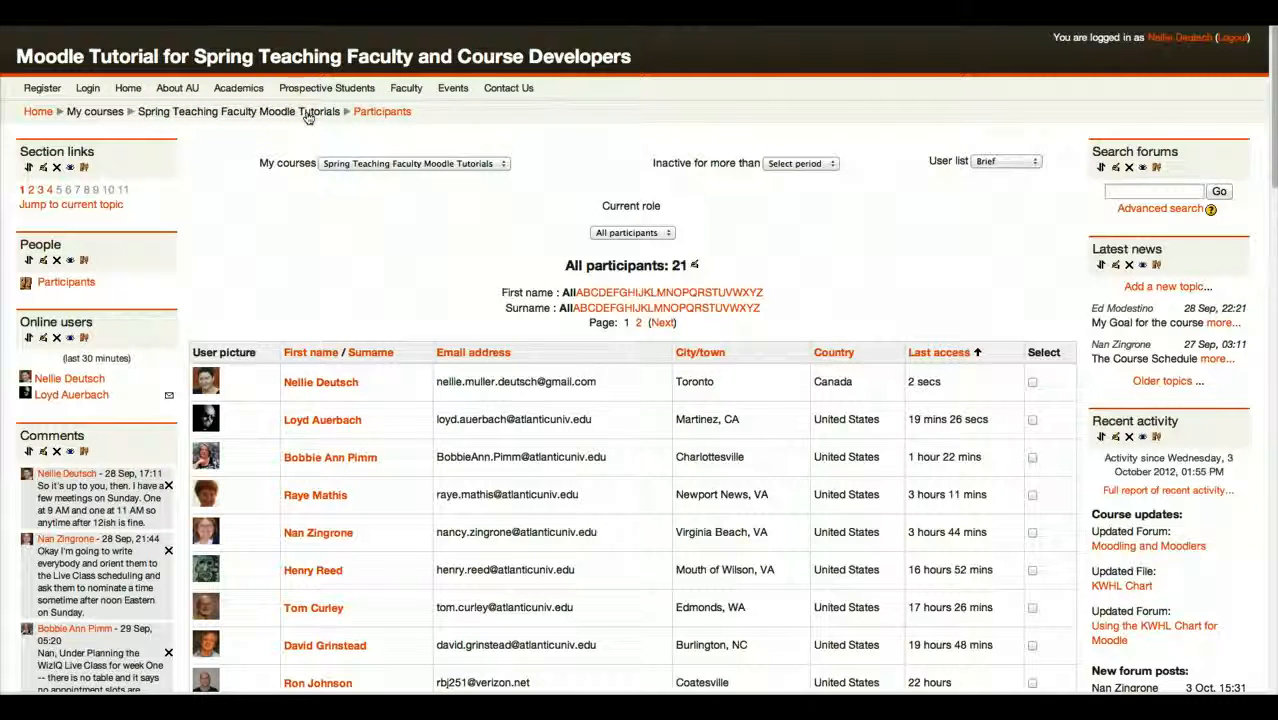
Step: Open the course's main page from the breadcrumb and scroll through the Week 1 and Week 2 sections
click(240, 112)
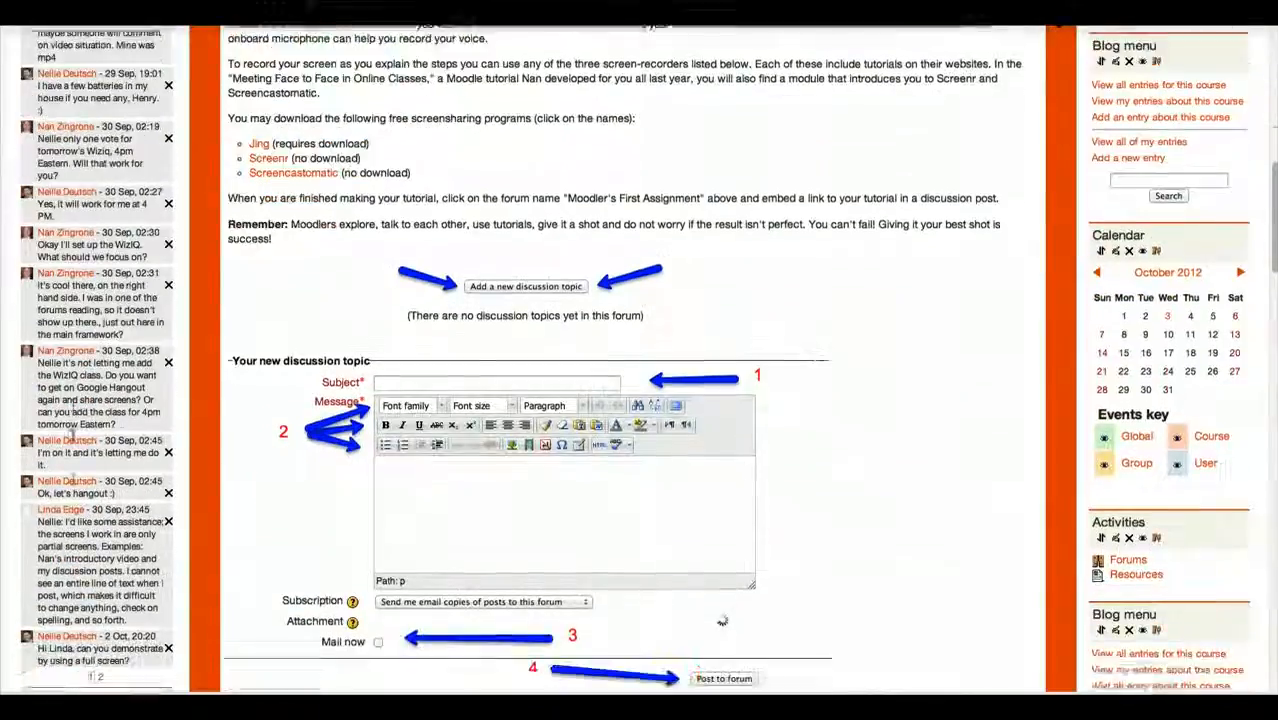
scroll(down, 3)
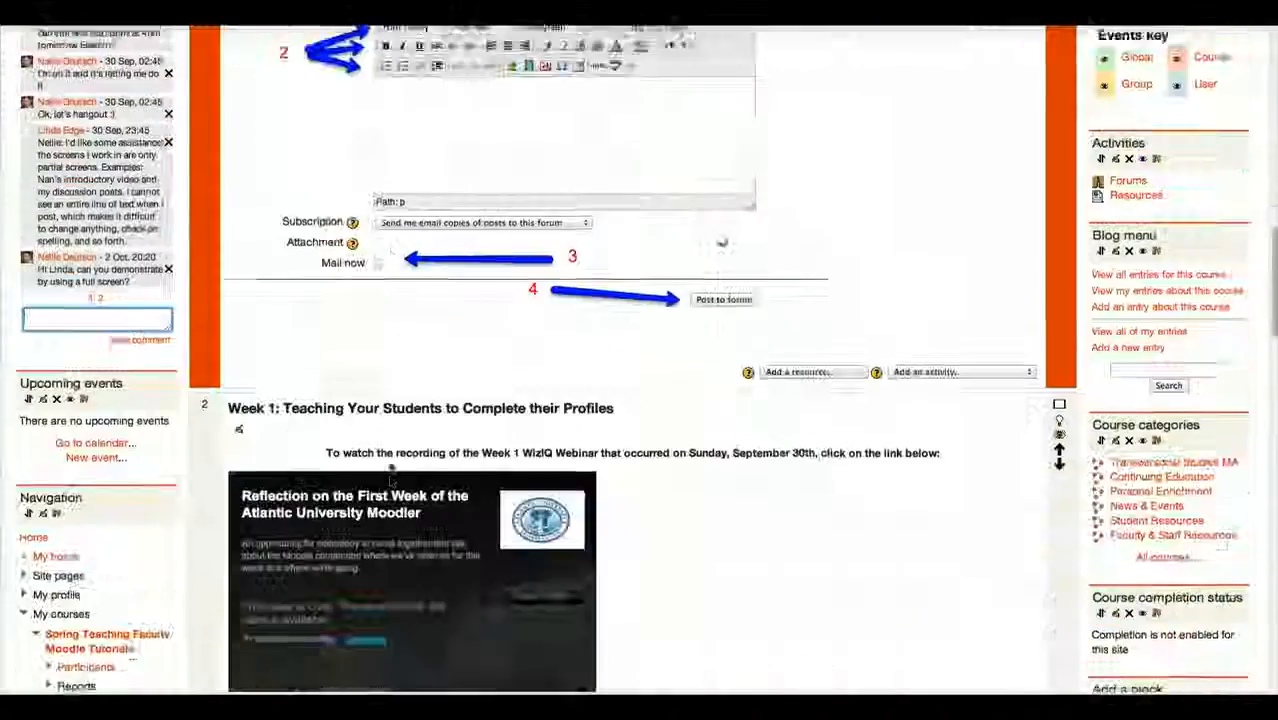
scroll(down, 3)
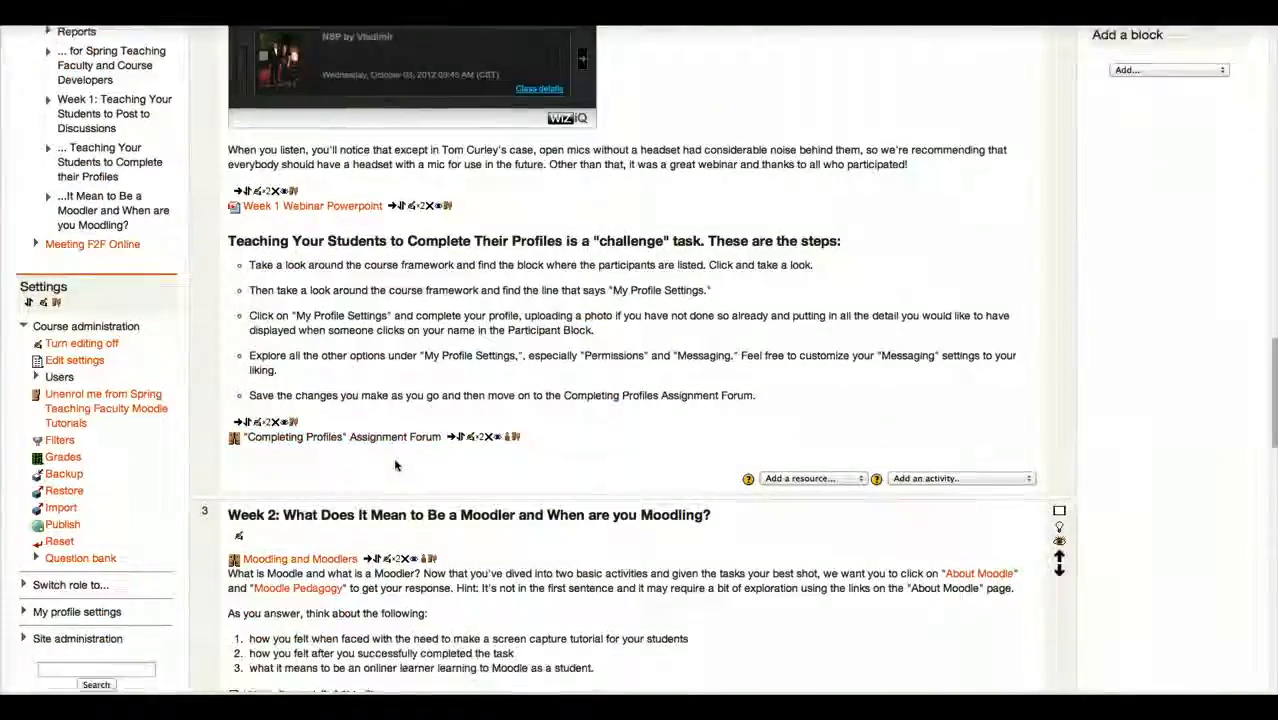
scroll(down, 3)
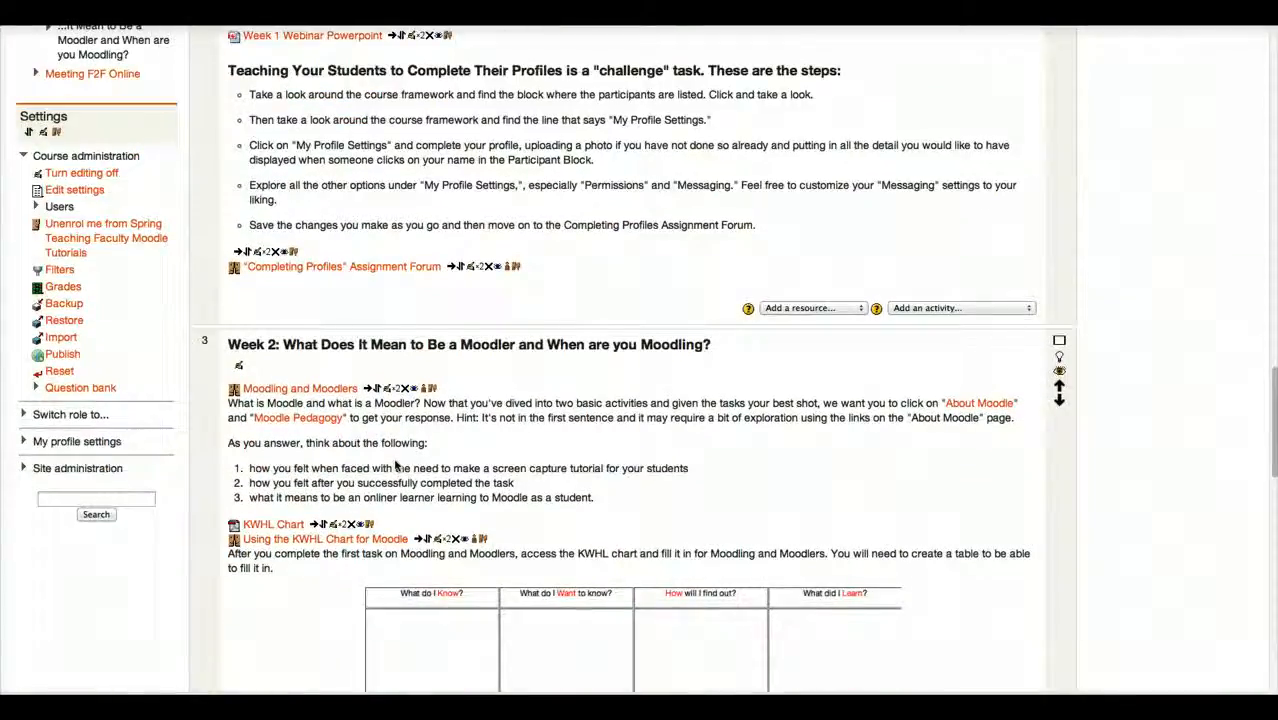
scroll(down, 3)
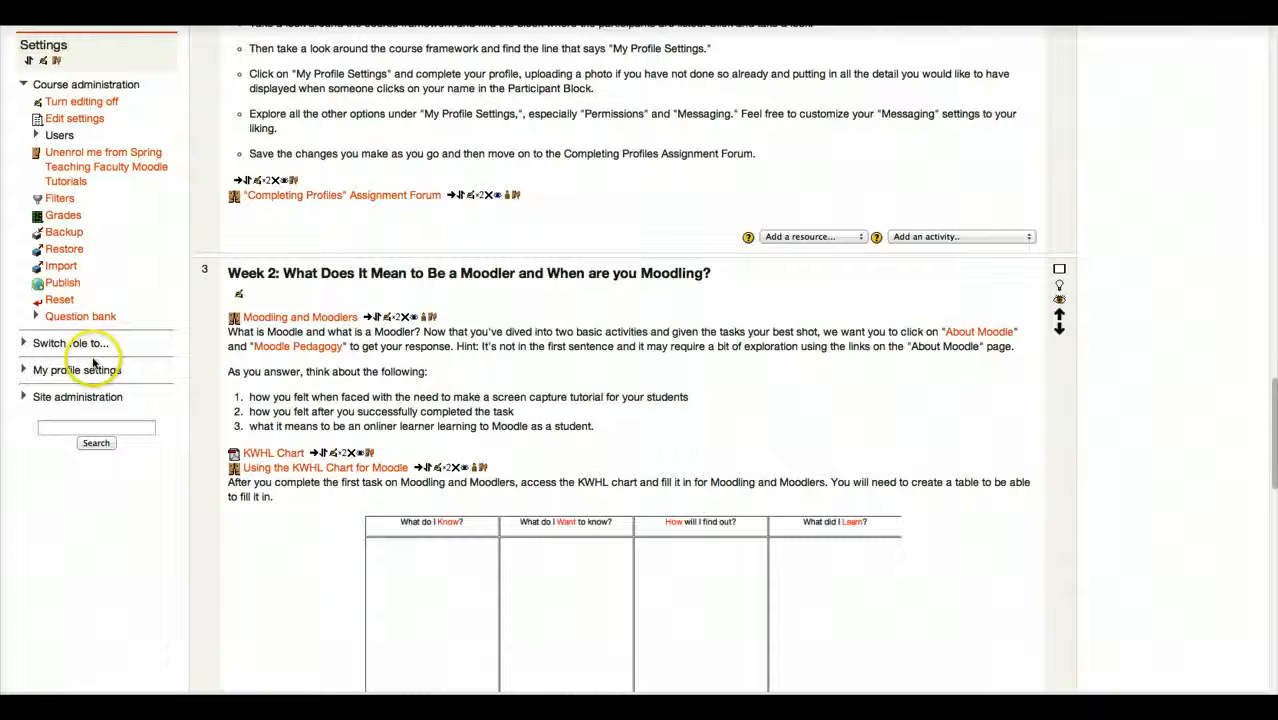
Step: Switch role view from the Settings block and scroll the course page as that role
click(70, 344)
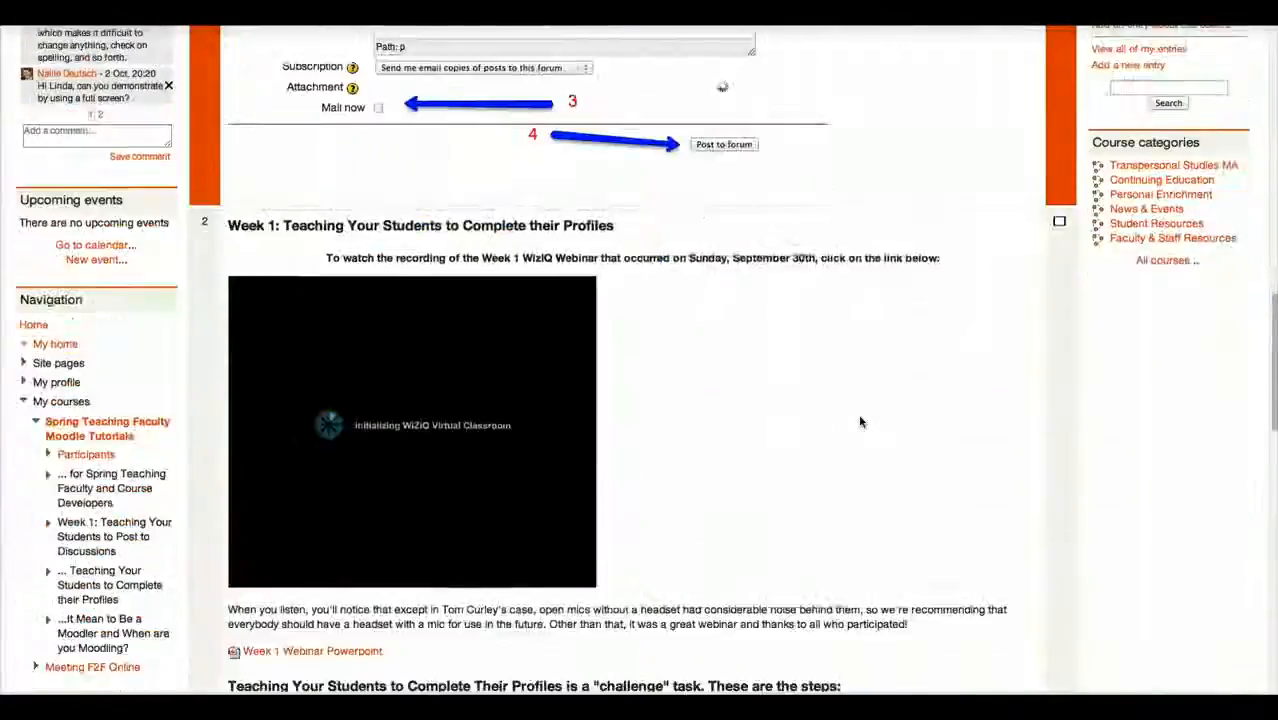
scroll(down, 3)
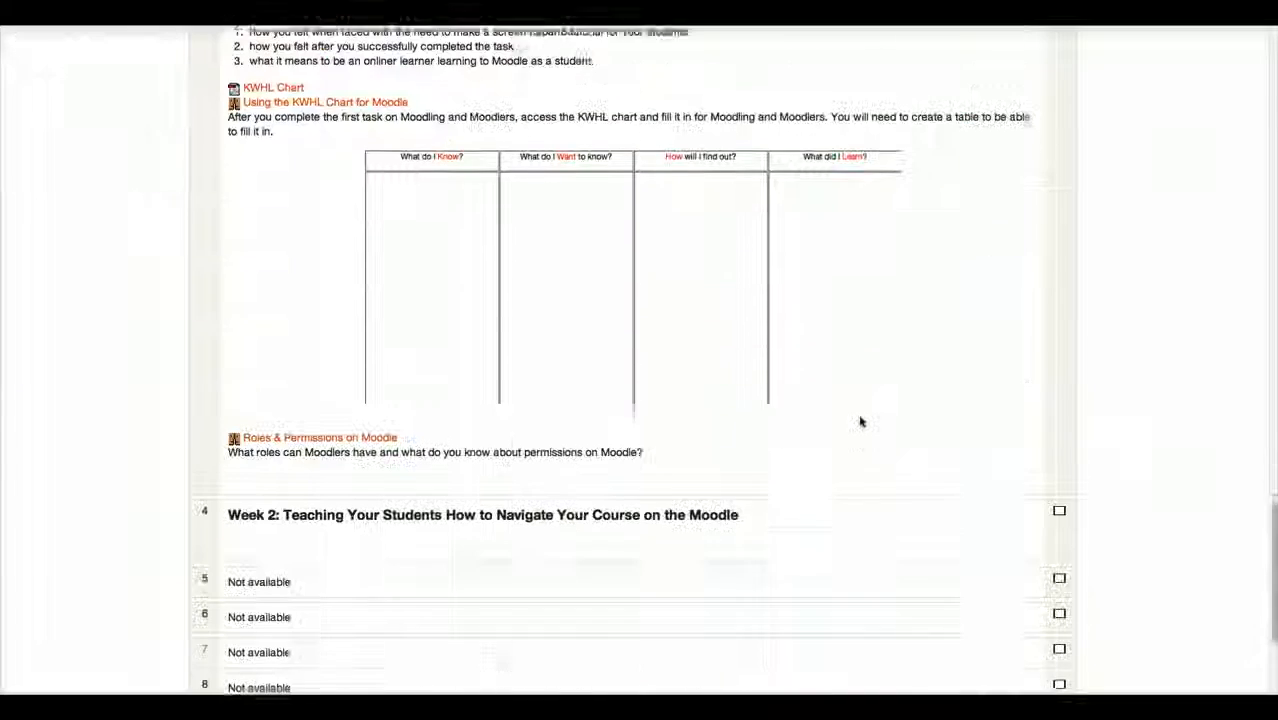
scroll(down, 3)
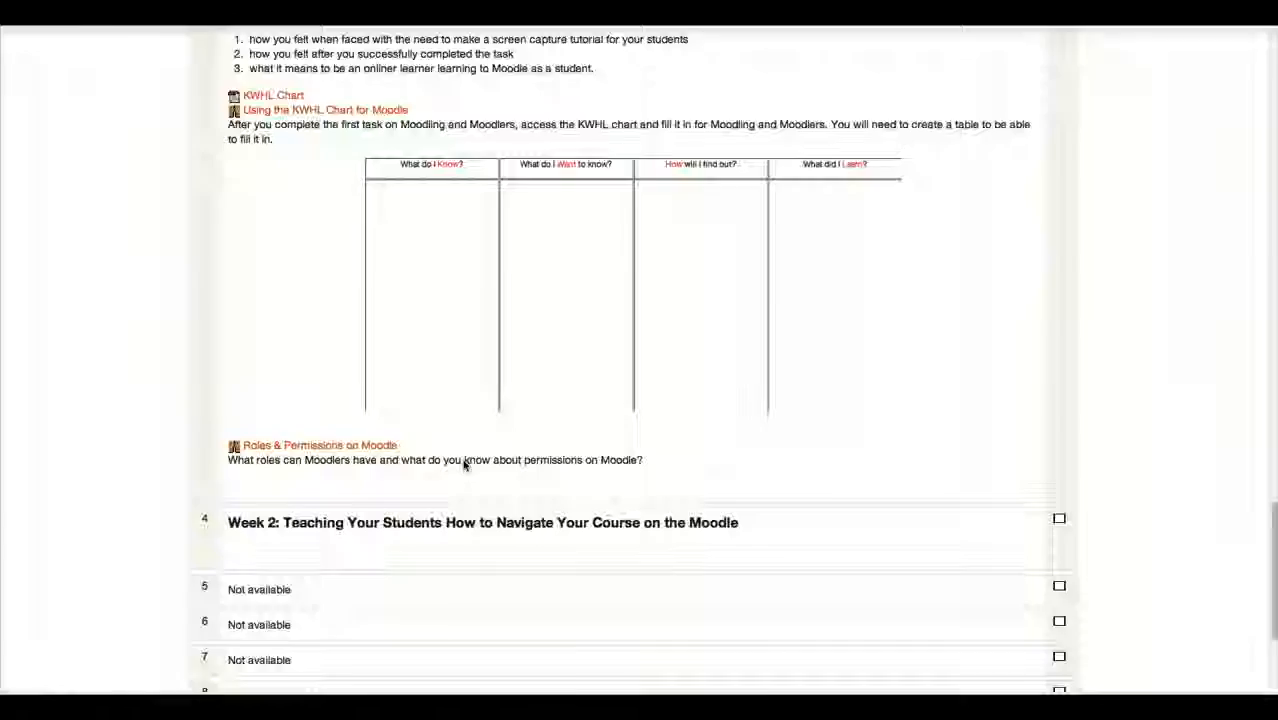
scroll(up, 3)
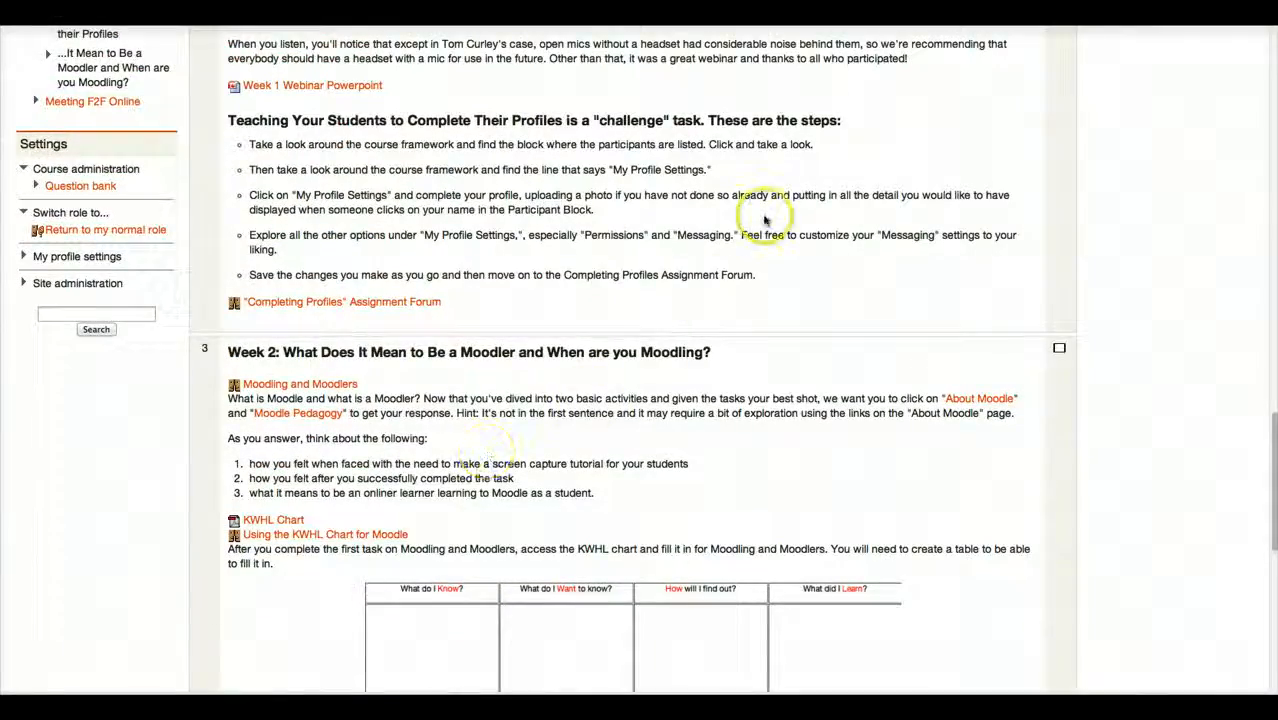